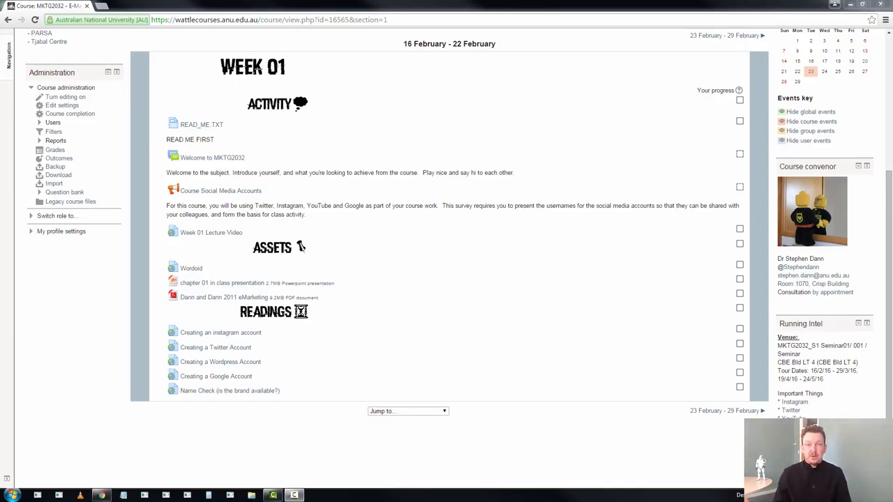
mouse_move(204, 279)
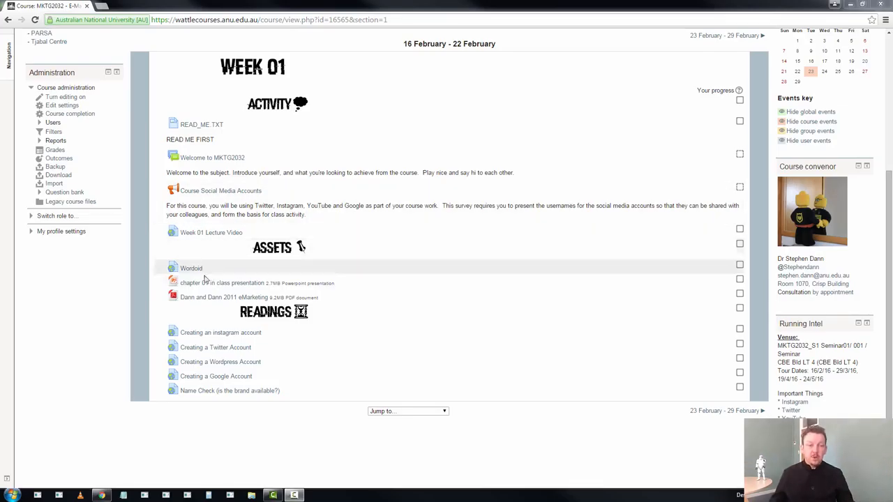
Step: Open the Wordoid name generator link from the Week 01 Assets list in a new tab
left_click(190, 268)
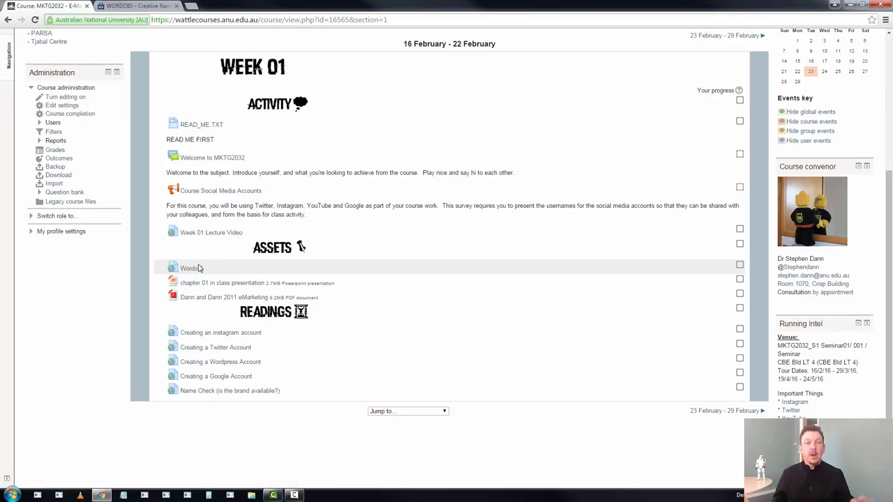
mouse_move(201, 272)
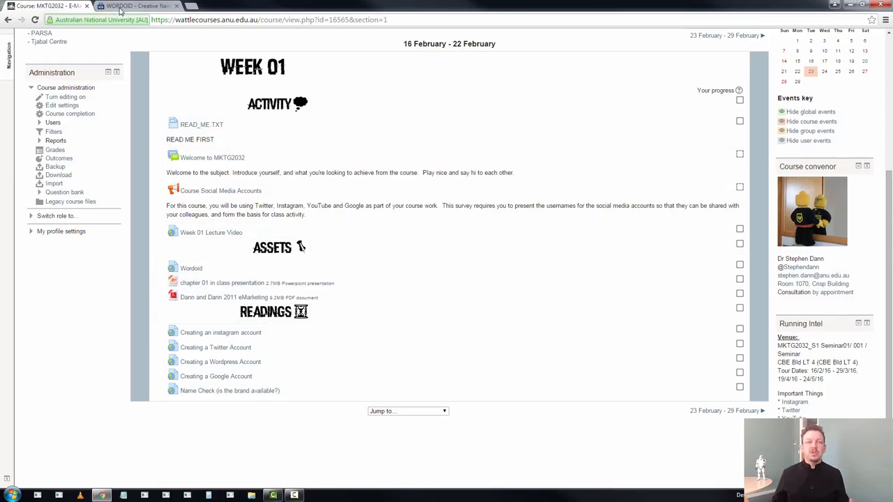
Step: Generate a new batch of wordoids and open the keynesis.com site for that suggestion
left_click(132, 5)
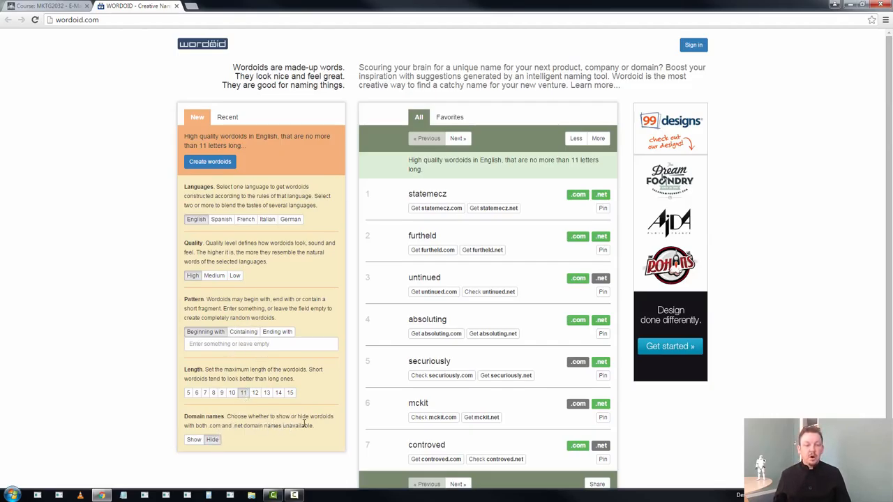
mouse_move(324, 428)
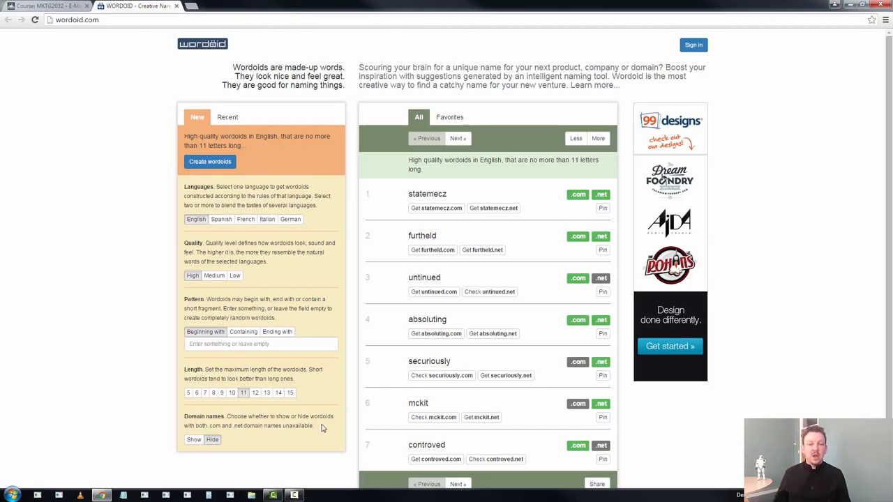
mouse_move(366, 264)
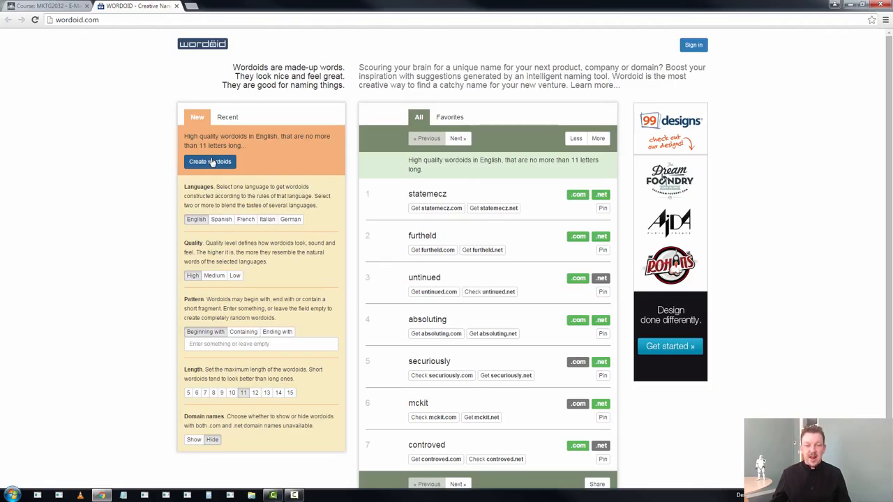
left_click(209, 162)
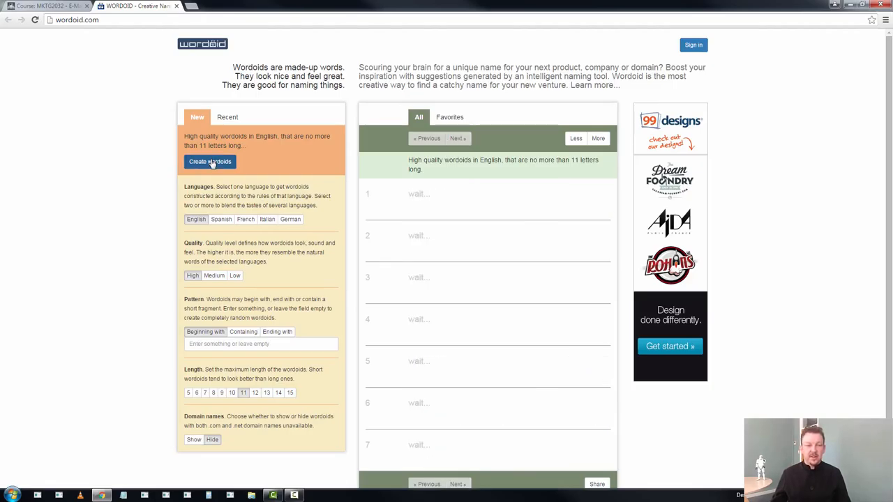
left_click(209, 162)
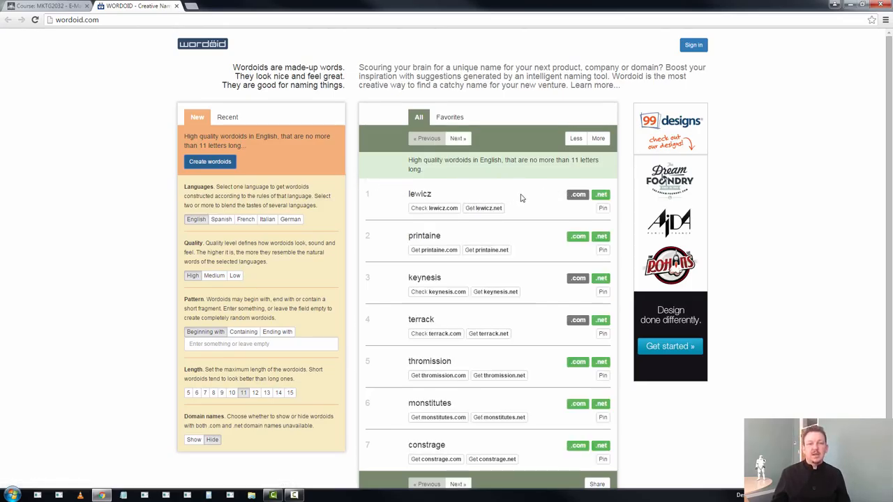
scroll("down", 3)
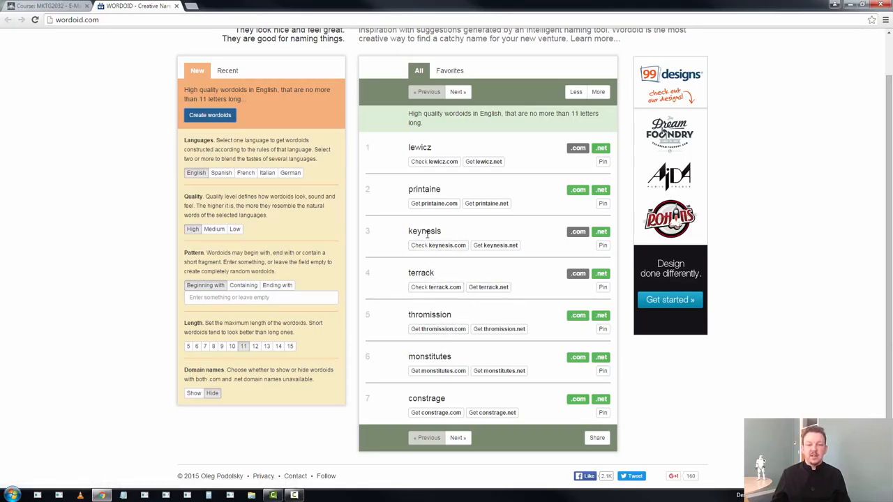
double_click(424, 231)
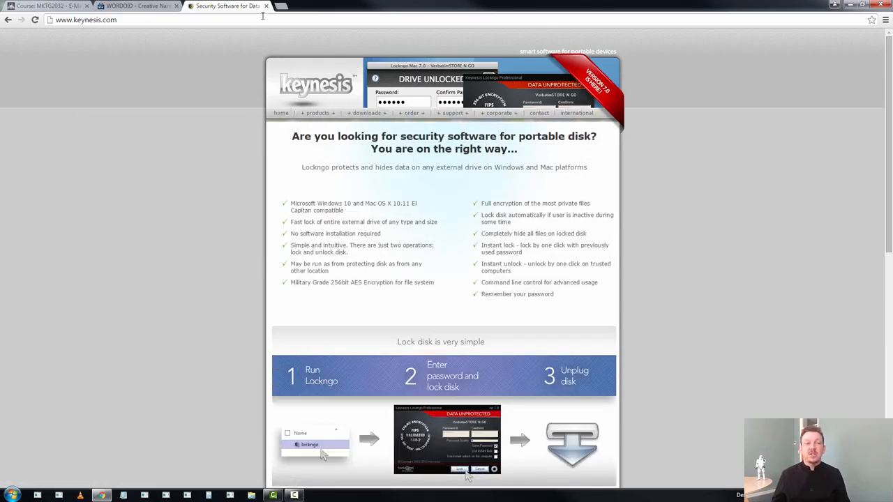
Step: Select the generated name printaine and bring up its Search Google option
left_click(139, 5)
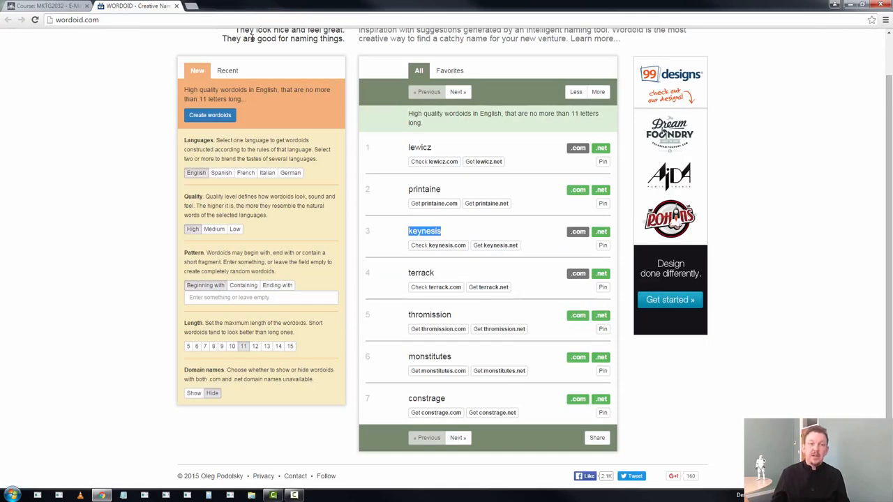
mouse_move(424, 145)
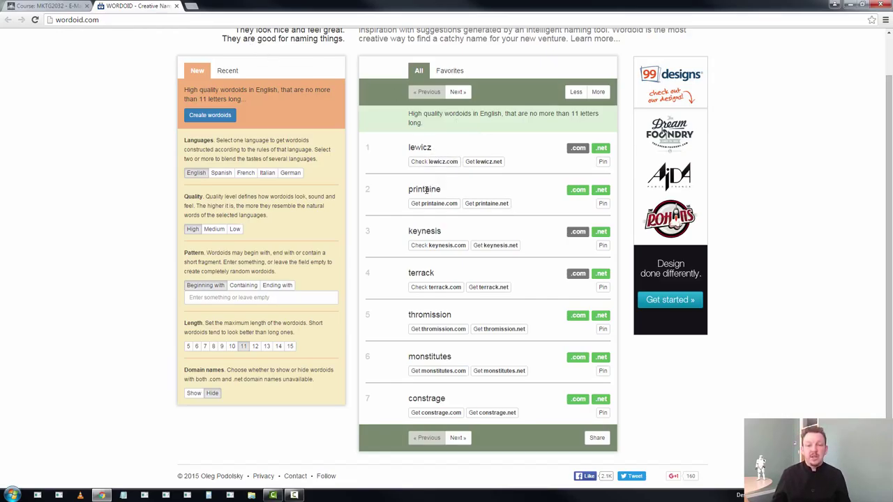
double_click(424, 190)
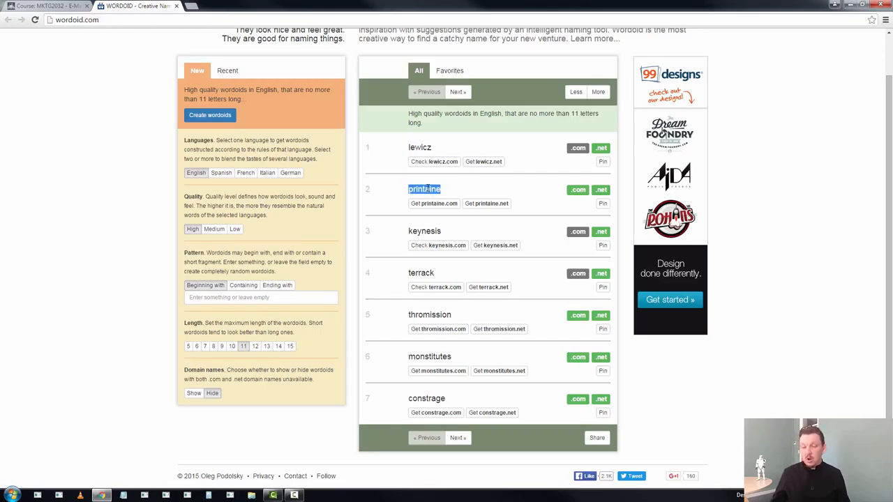
right_click(424, 190)
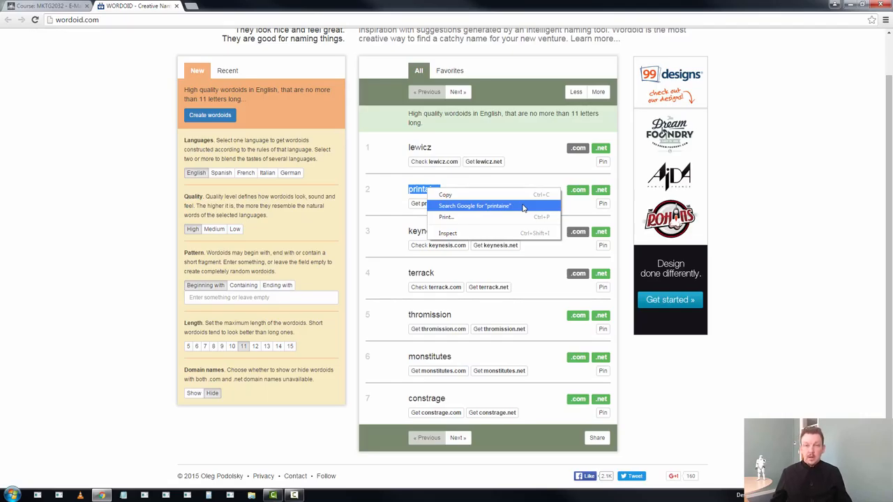
Step: Search Google for printaine (and aine), review the results, and return to the course page
left_click(475, 205)
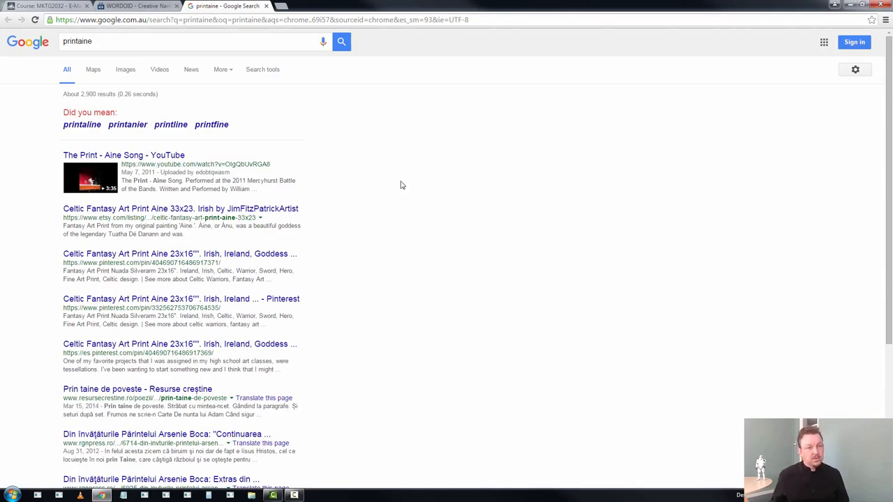
mouse_move(233, 105)
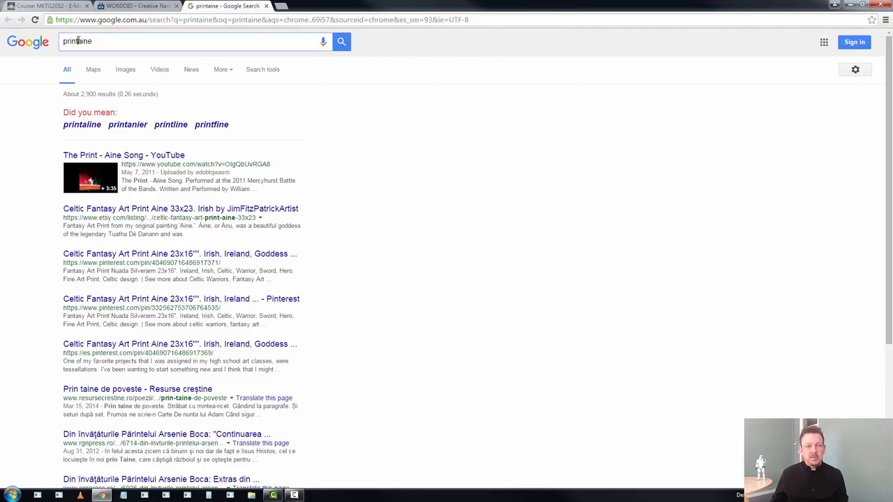
mouse_move(184, 218)
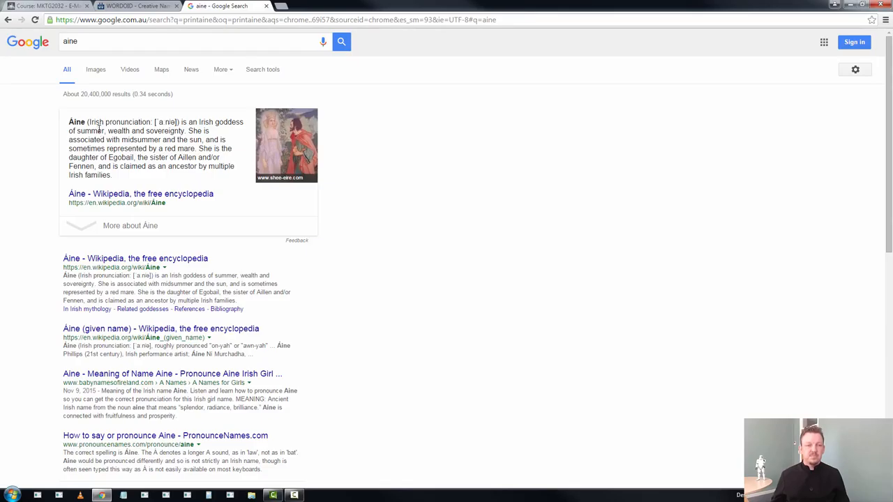
mouse_move(137, 39)
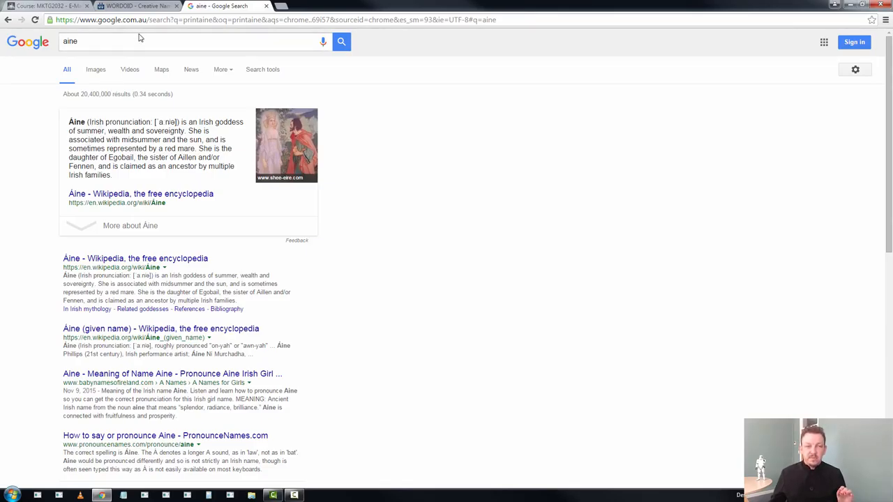
left_click(137, 6)
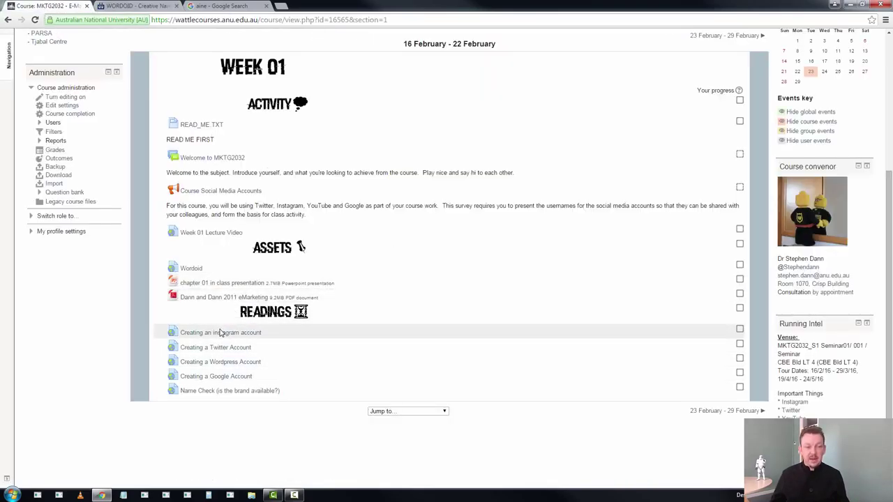
mouse_move(588, 349)
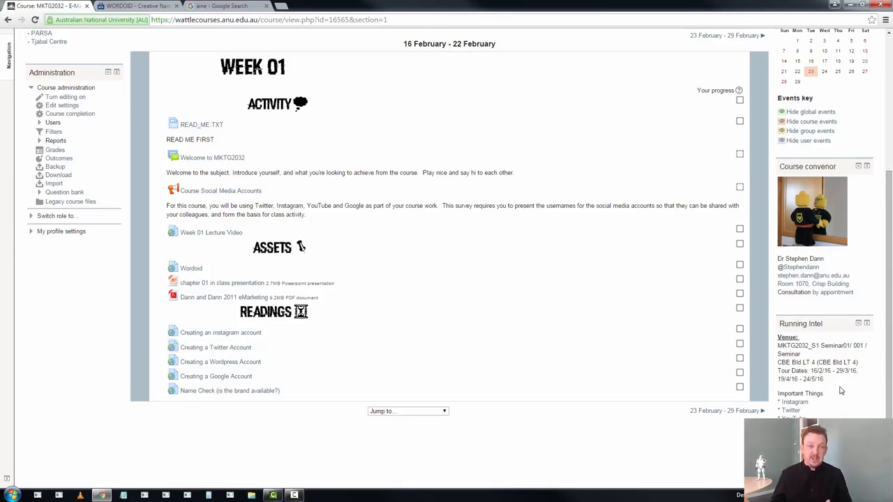
mouse_move(251, 391)
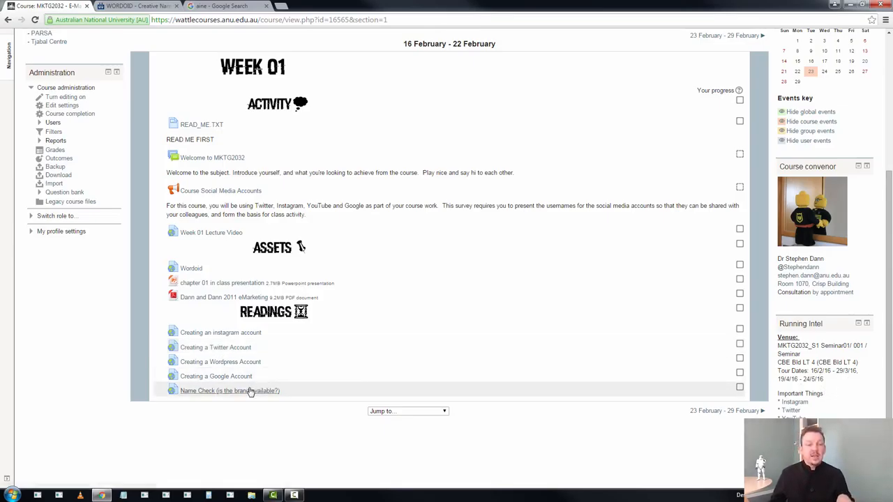
Step: Open the 'Name Check (is the brand available?)' Namechk resource under Readings
left_click(228, 391)
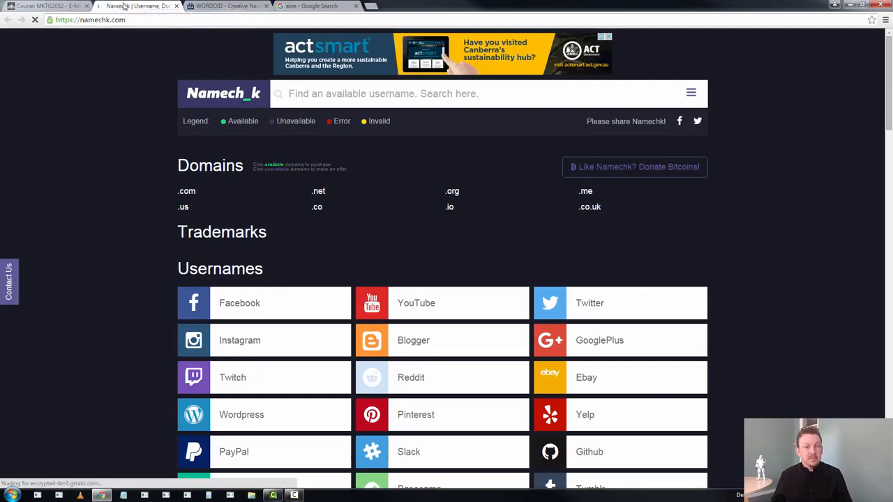
Step: Check printaine on Namechk and review the social username grid, including Twitter
scroll("down", 3)
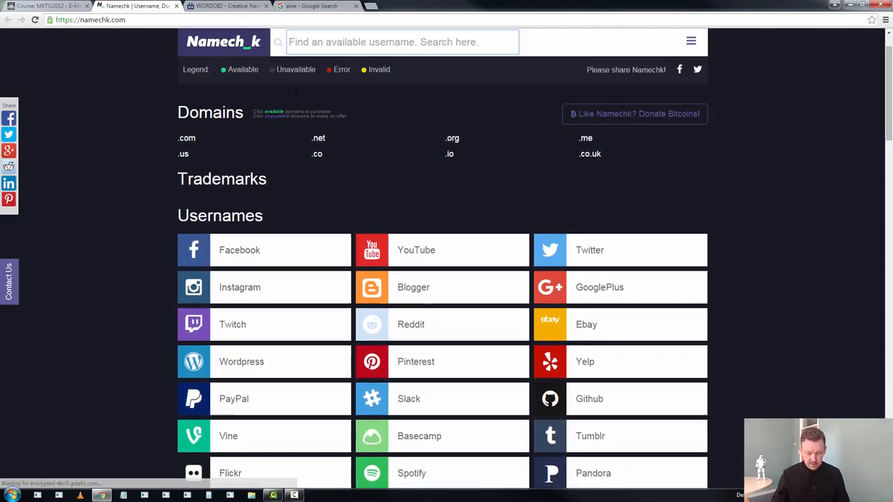
type("printaine")
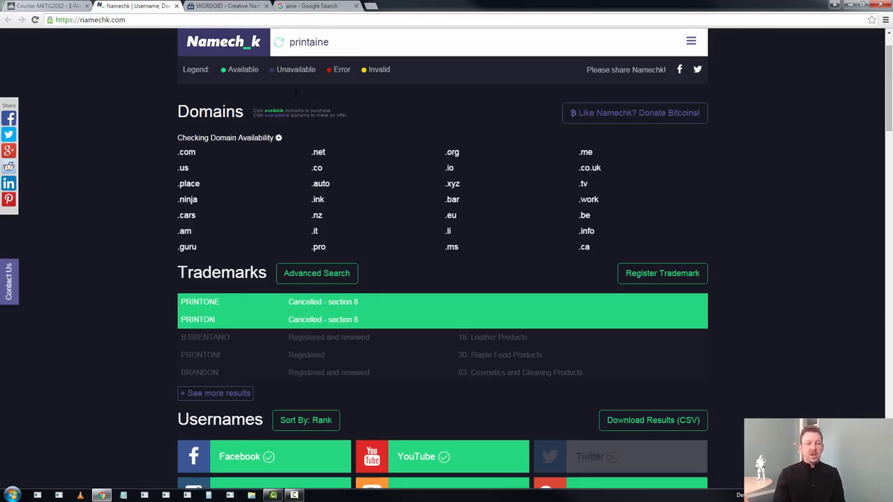
mouse_move(227, 195)
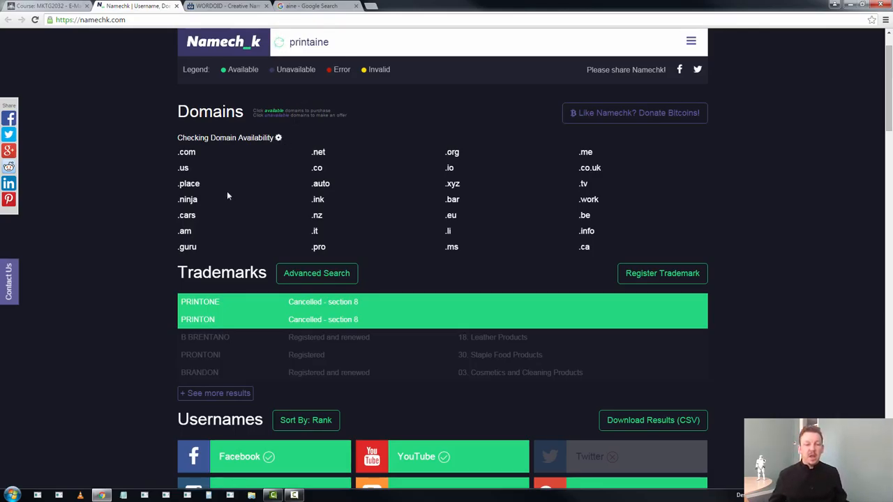
scroll("down", 3)
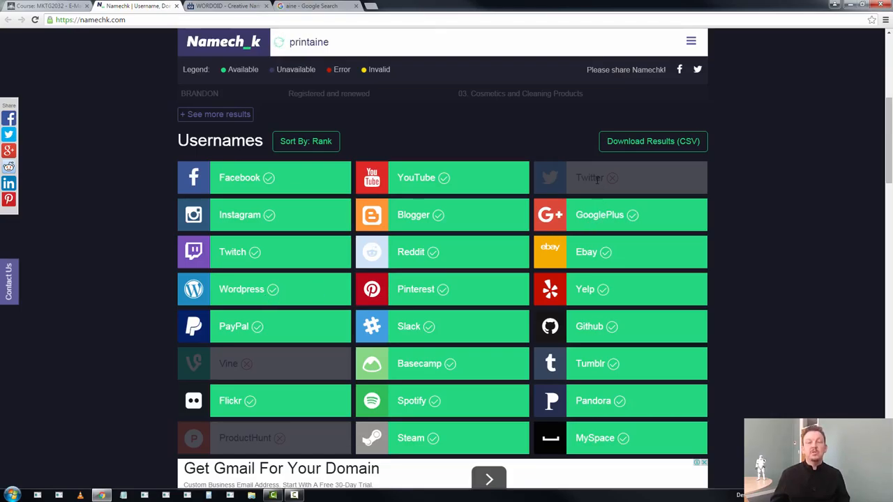
scroll("down", 3)
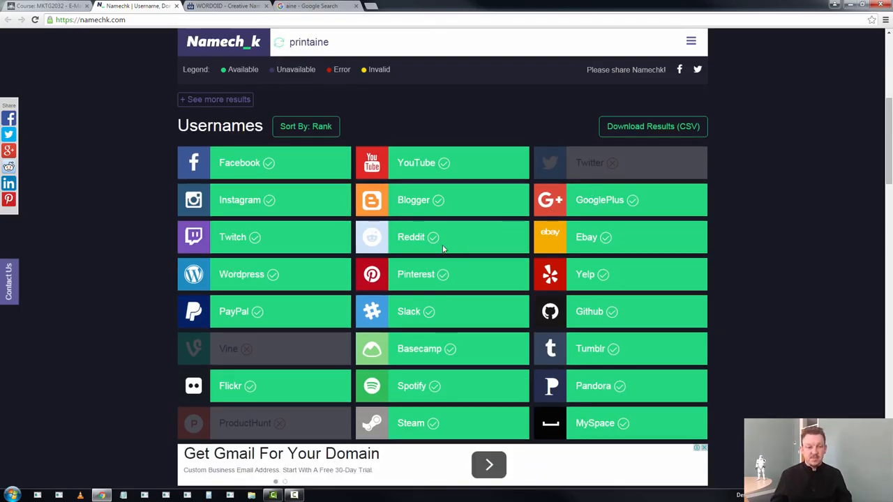
scroll("down", 3)
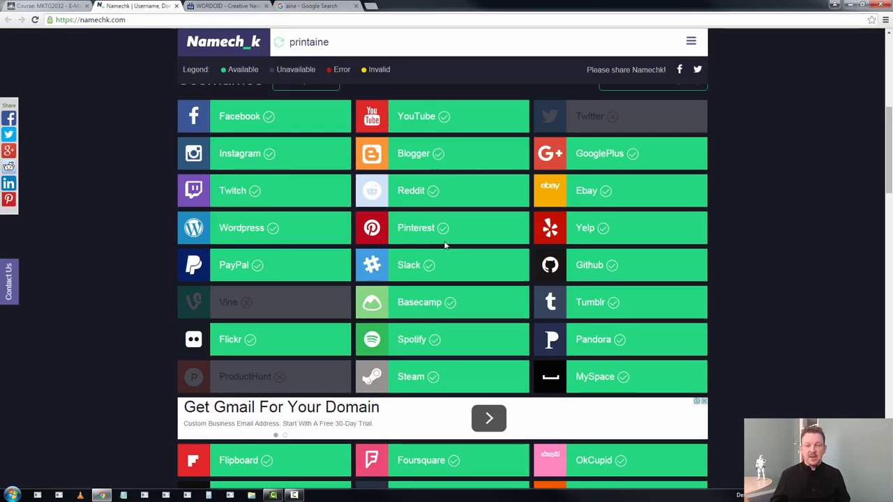
mouse_move(552, 117)
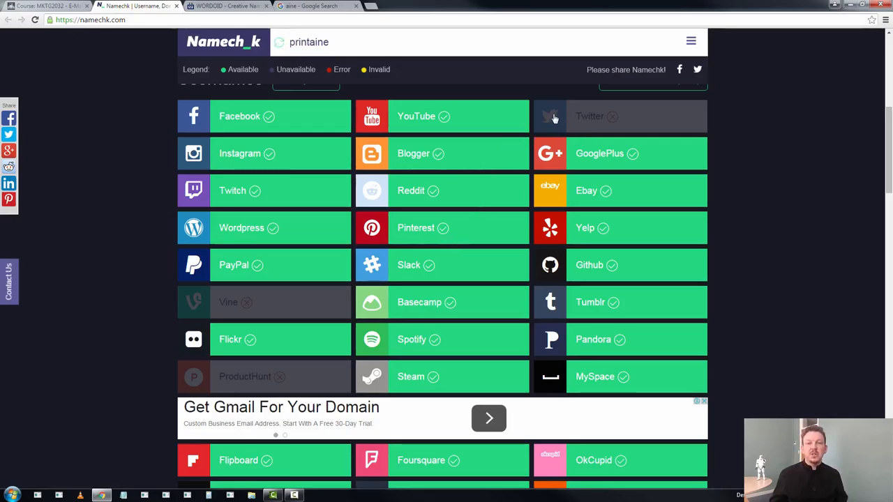
left_click(589, 116)
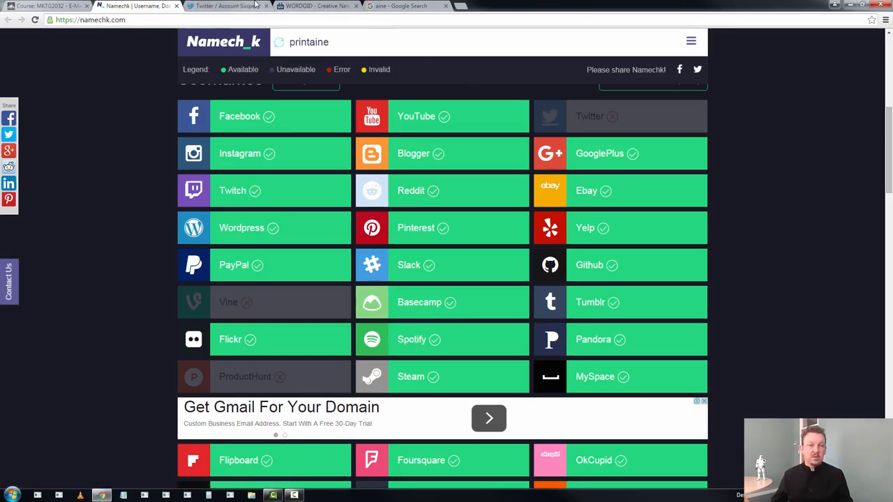
Step: Review the domain and trademark availability for printaine, then return to the course page
left_click(223, 5)
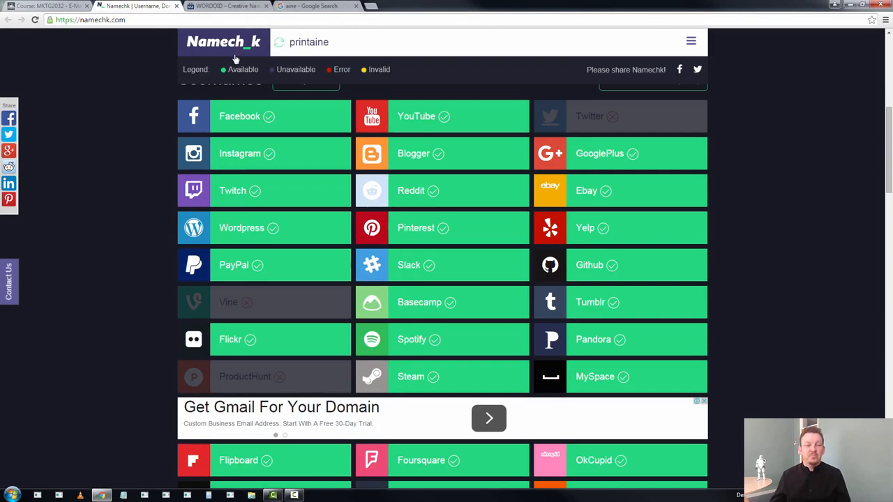
scroll("down", 3)
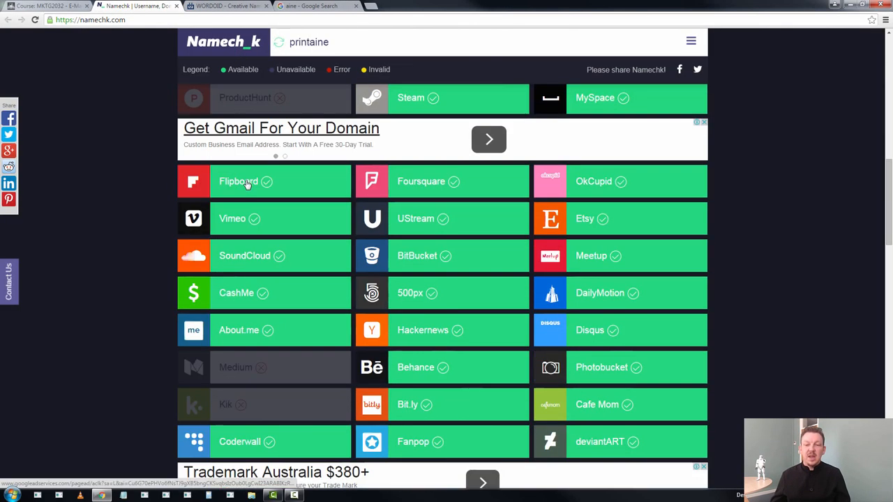
scroll("up", 3)
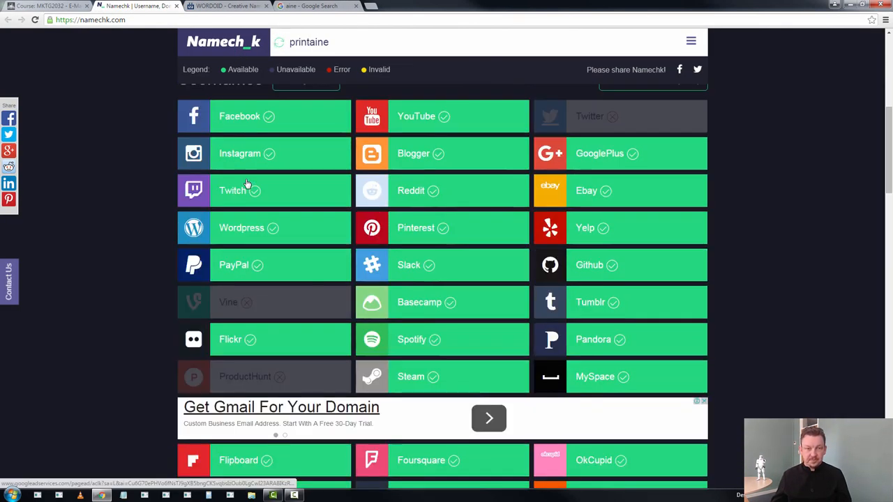
scroll("up", 3)
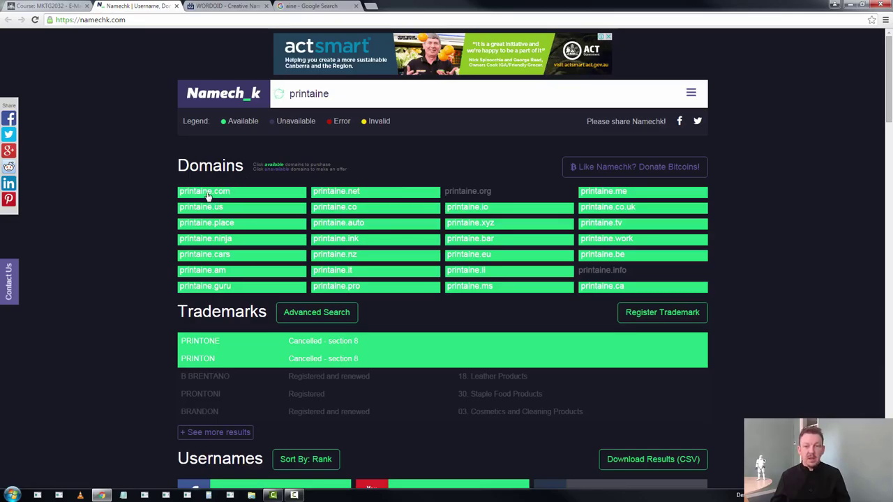
mouse_move(180, 56)
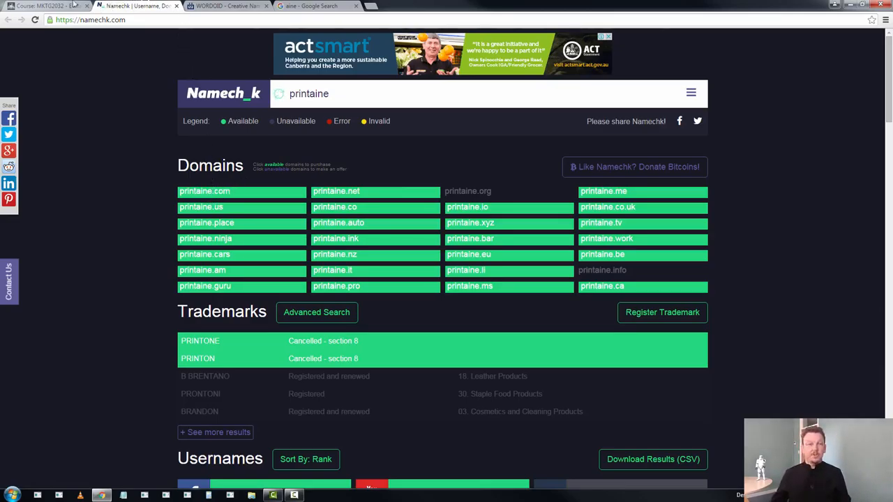
left_click(44, 6)
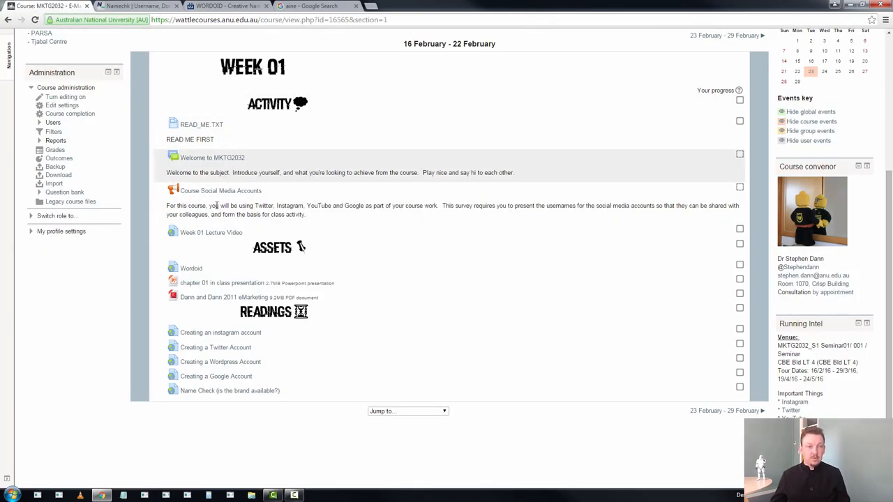
Step: Jot the brand name 'printaine' in a Notepad note and minimize it over the Namechk results
left_click(140, 5)
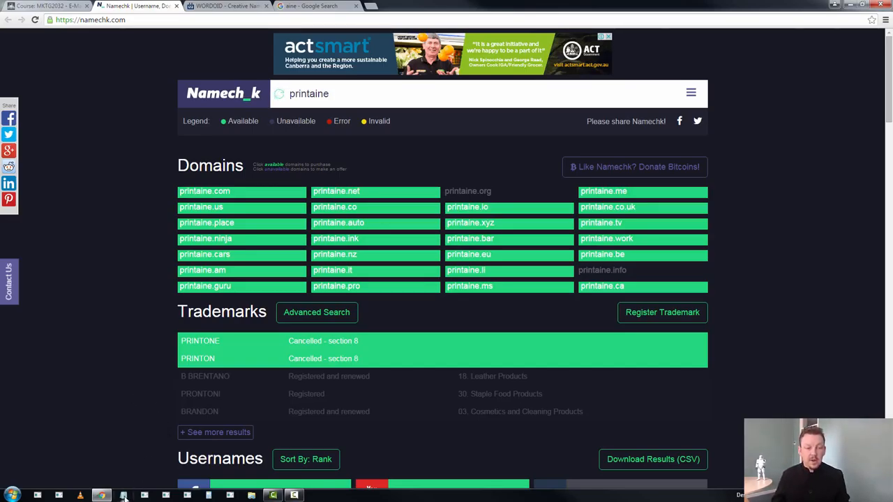
mouse_move(162, 456)
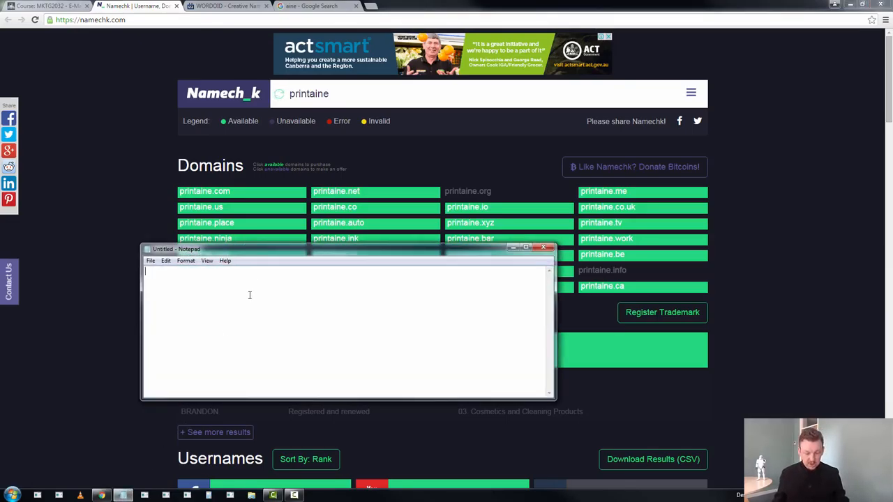
type("printaine")
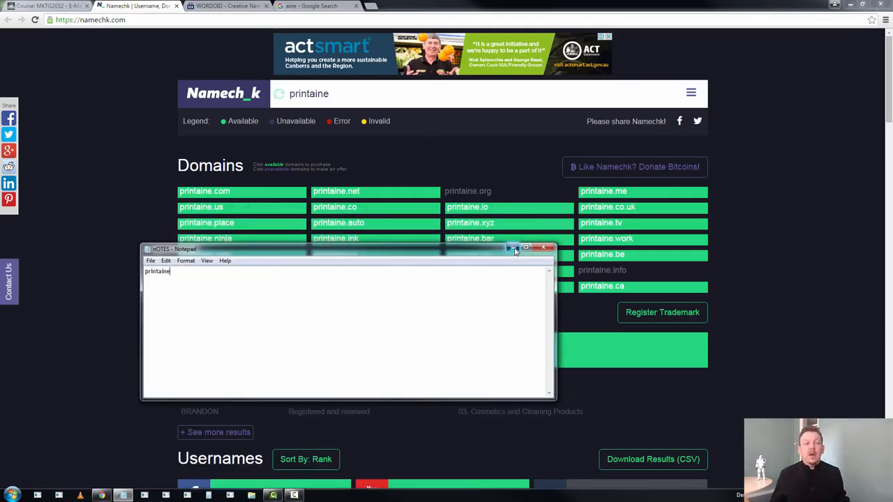
left_click(513, 248)
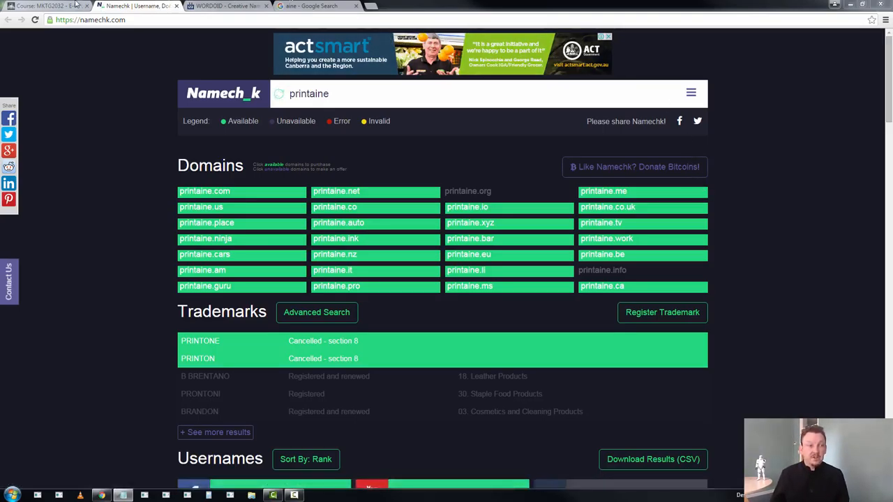
Step: From a new google.com.au tab, reach the Google My Account page via the apps menu
left_click(42, 9)
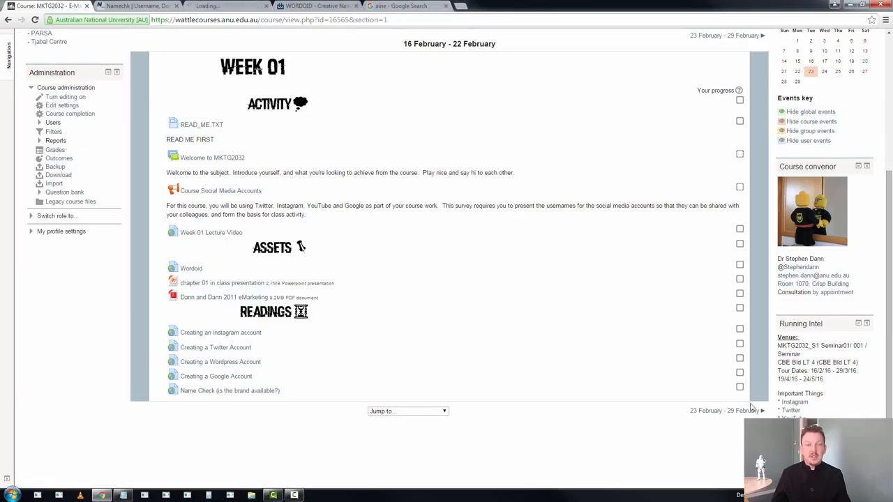
left_click(224, 6)
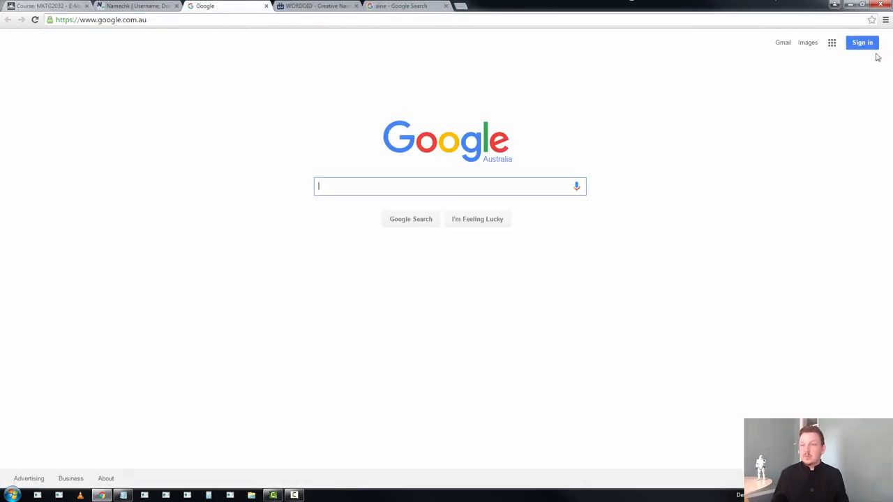
mouse_move(811, 44)
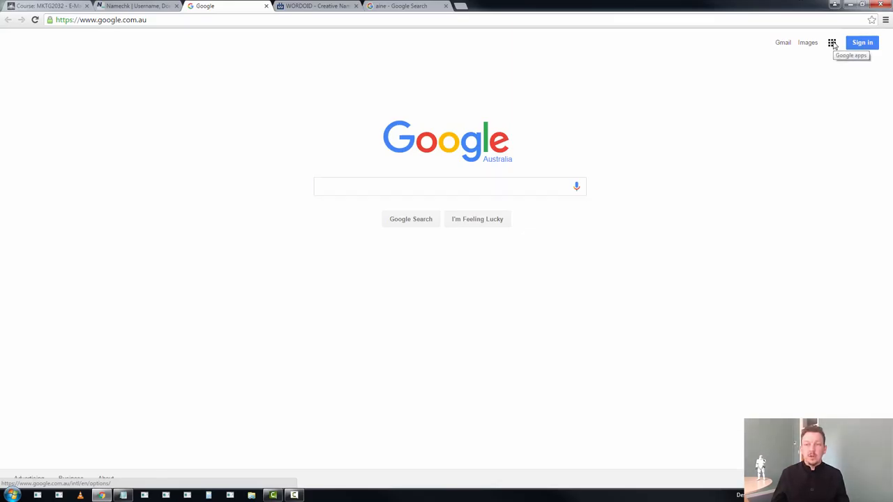
left_click(812, 43)
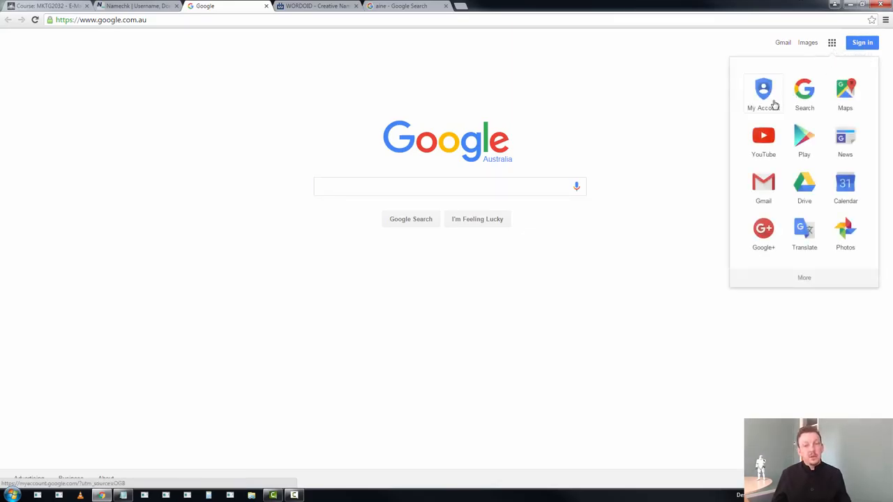
left_click(762, 89)
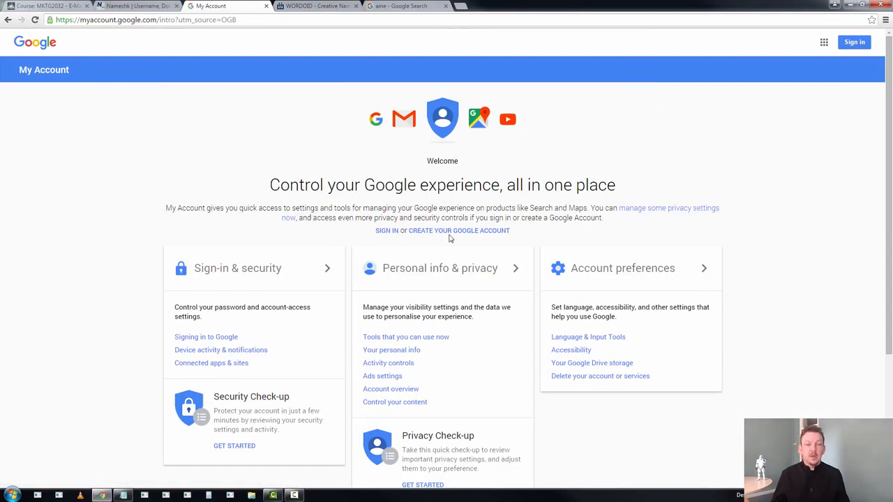
left_click(458, 230)
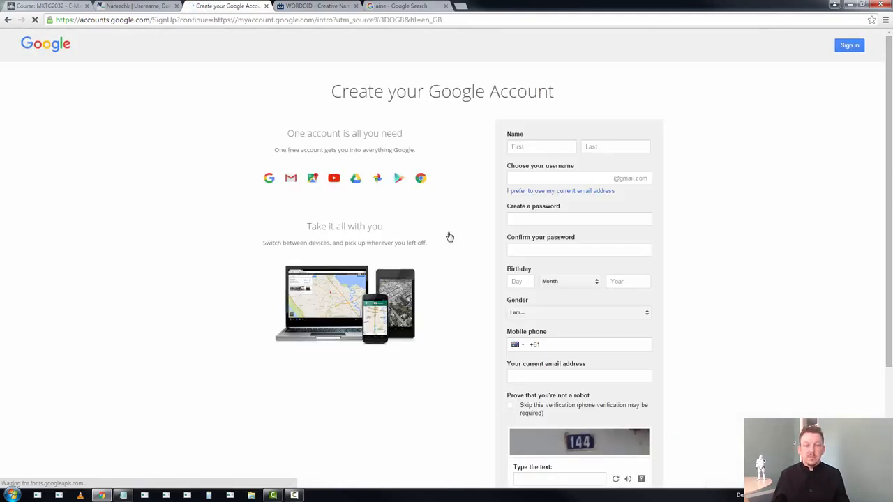
left_click(565, 179)
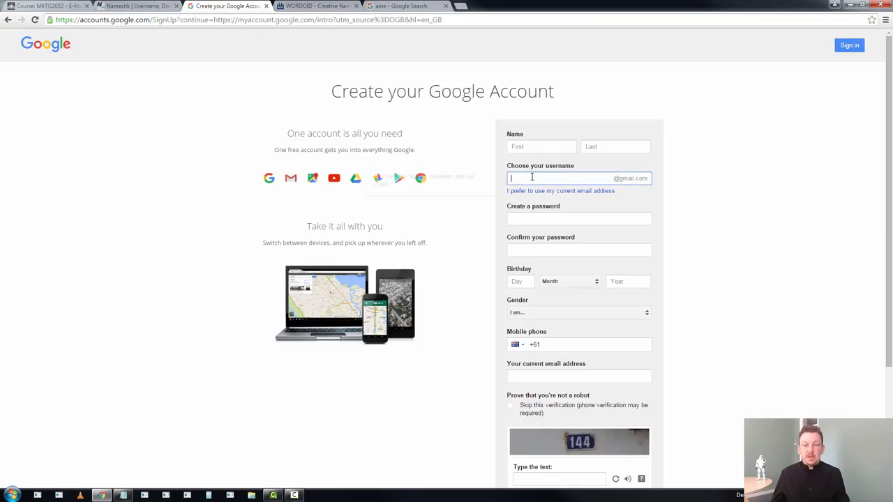
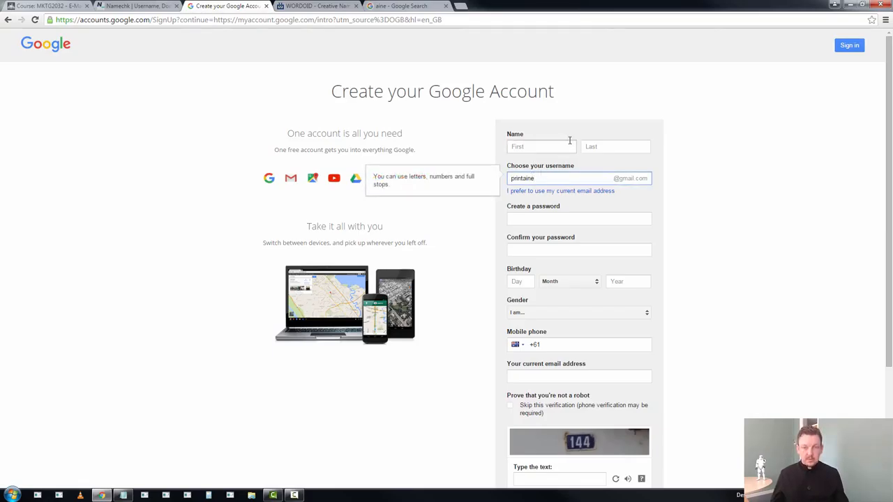
left_click(542, 146)
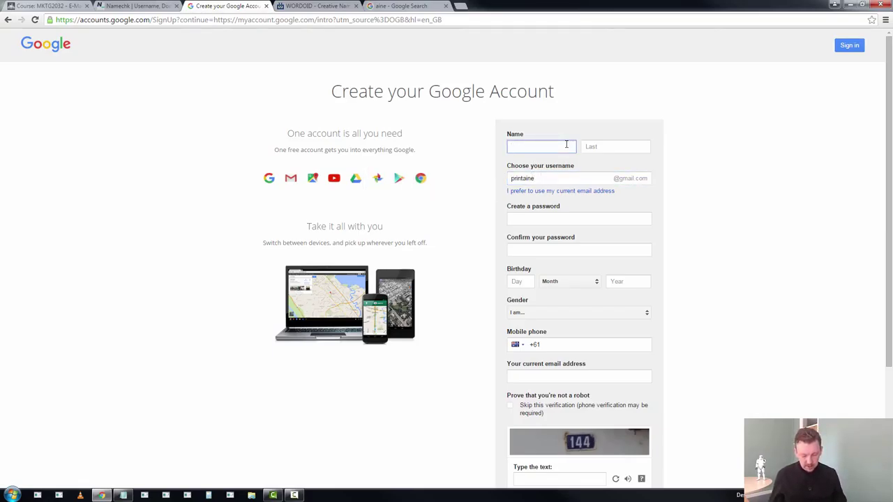
left_click(541, 146)
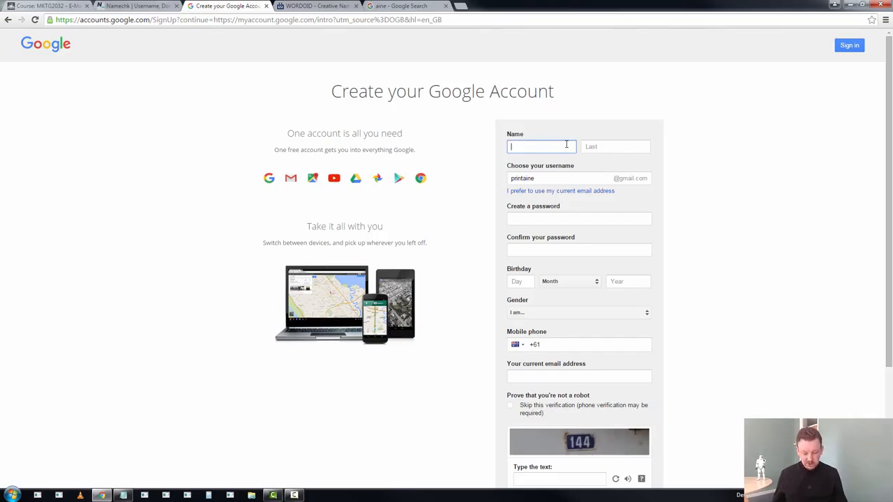
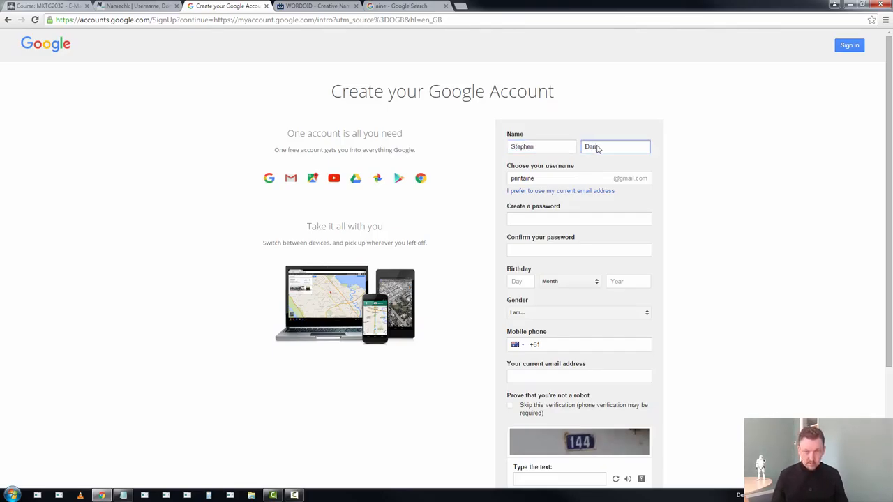
Step: Enter and confirm the account password, dismissing Chrome's save-password prompt
left_click(579, 218)
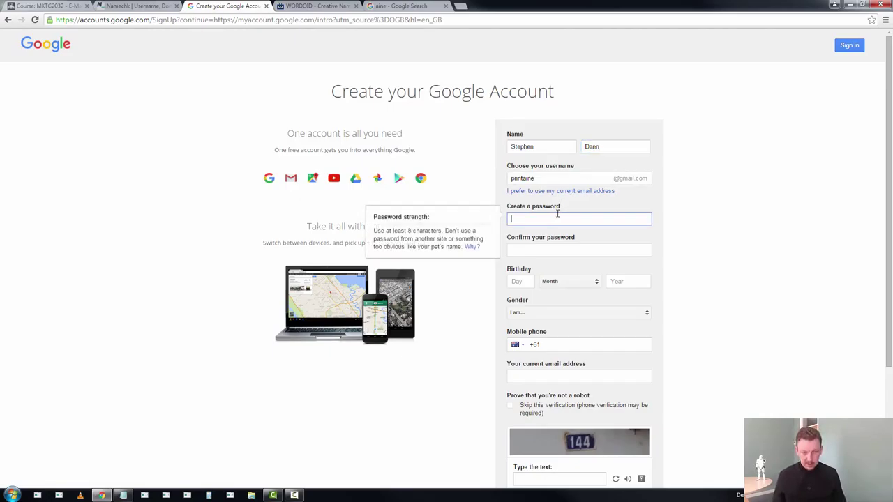
type("•")
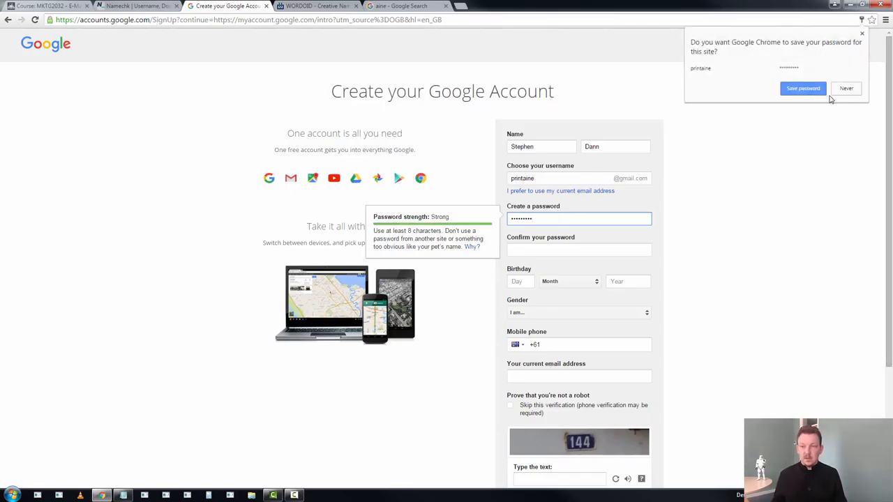
left_click(577, 250)
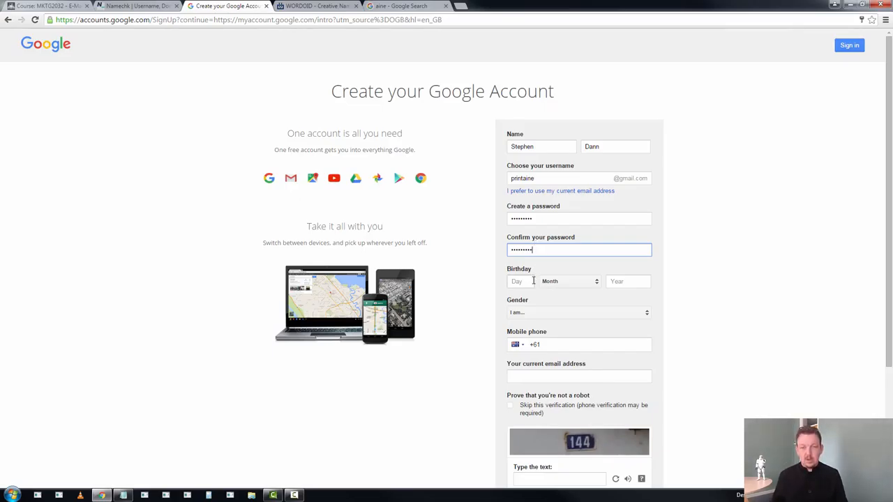
left_click(522, 282)
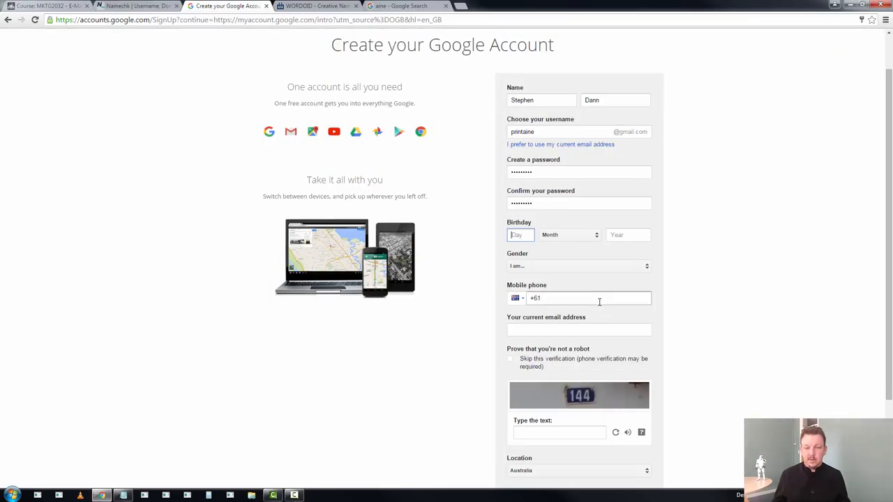
scroll("down", 3)
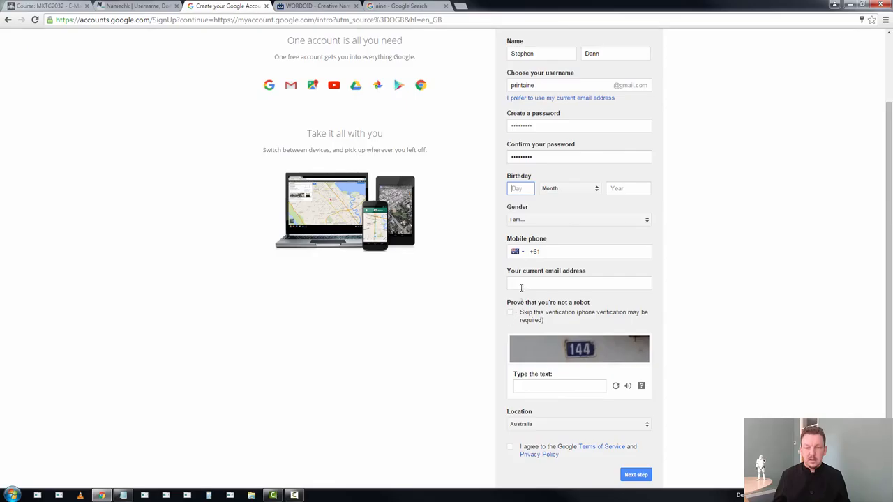
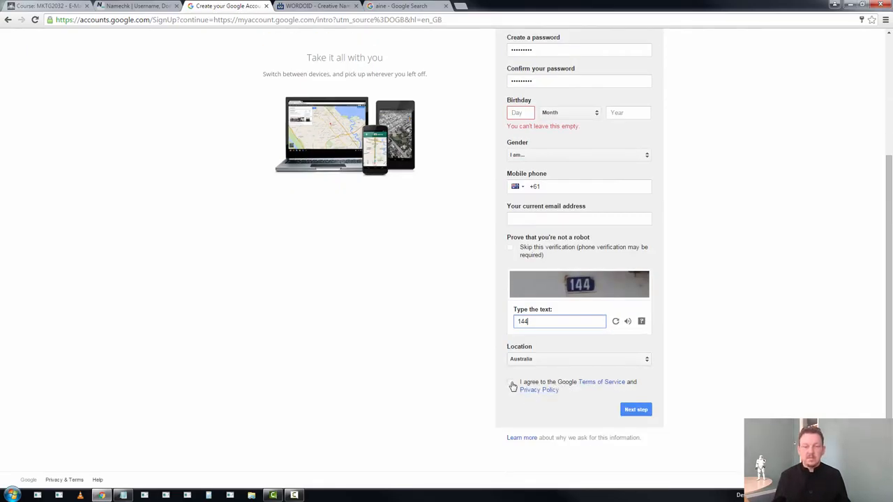
left_click(510, 382)
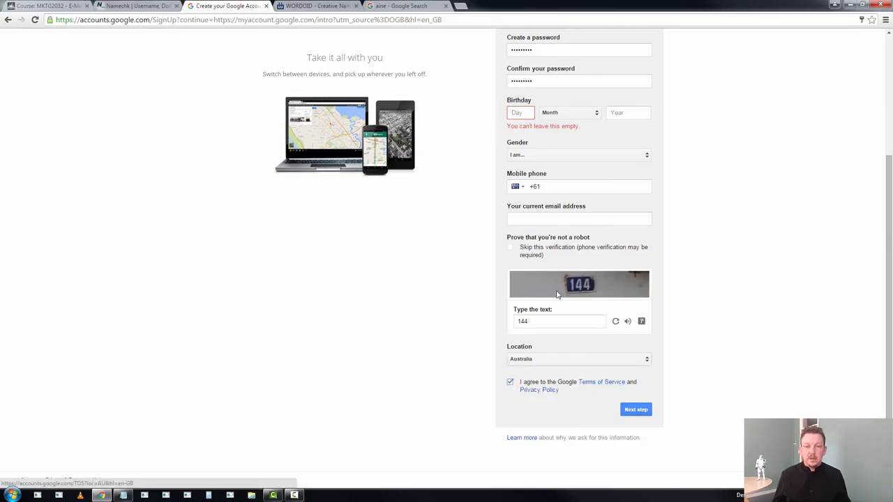
left_click(578, 219)
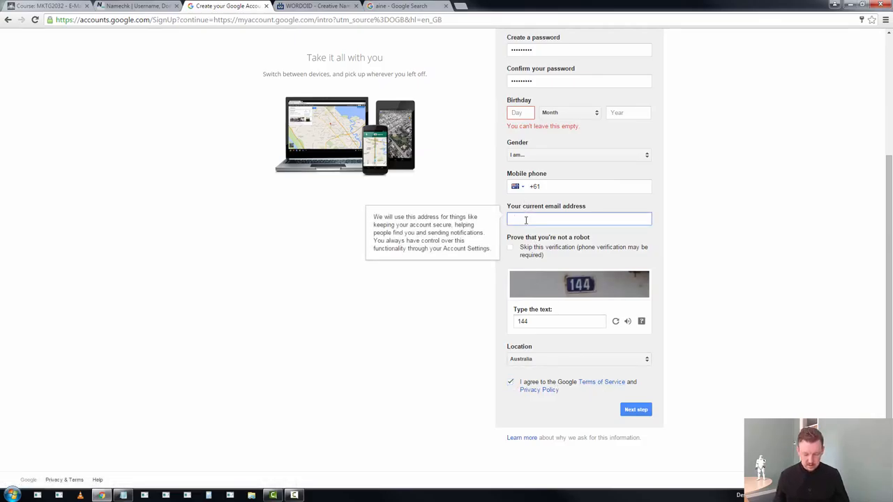
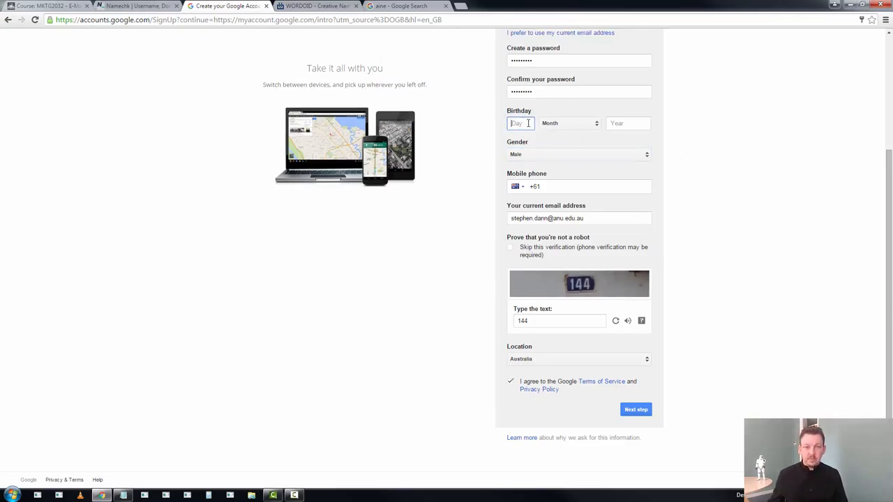
Step: Set the birth month to July and year 1973, then submit the sign-up form
left_click(569, 122)
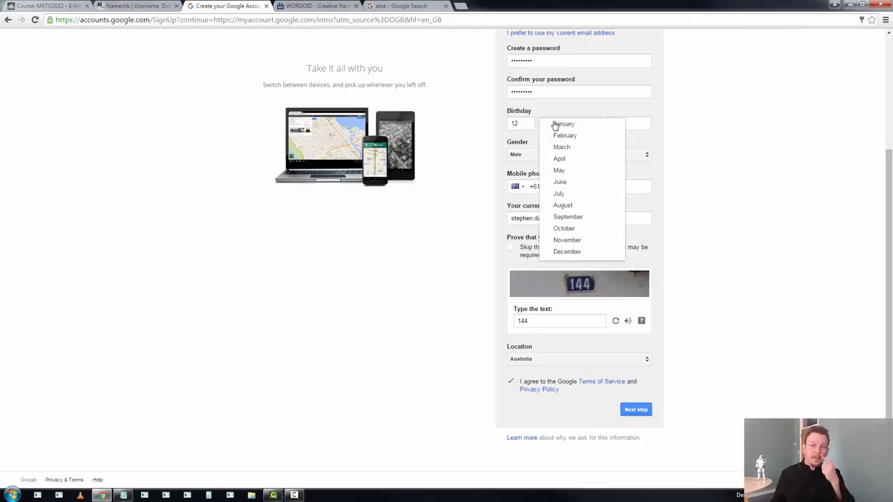
left_click(558, 193)
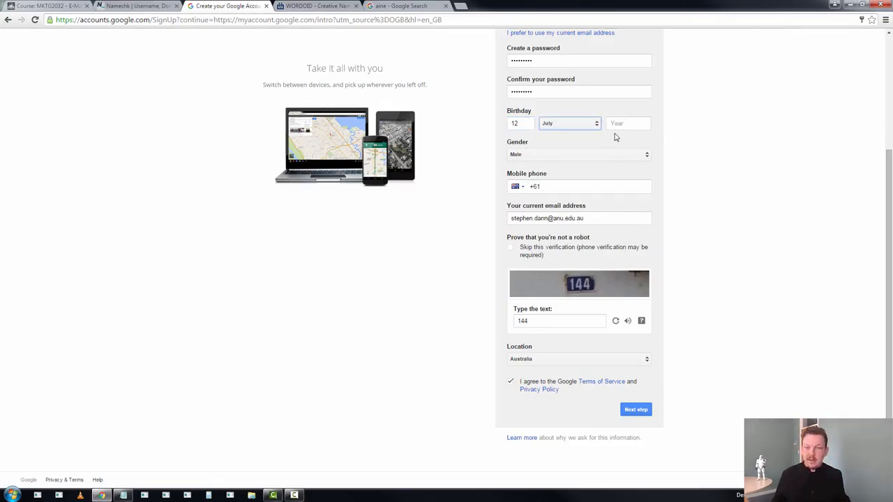
type("1973")
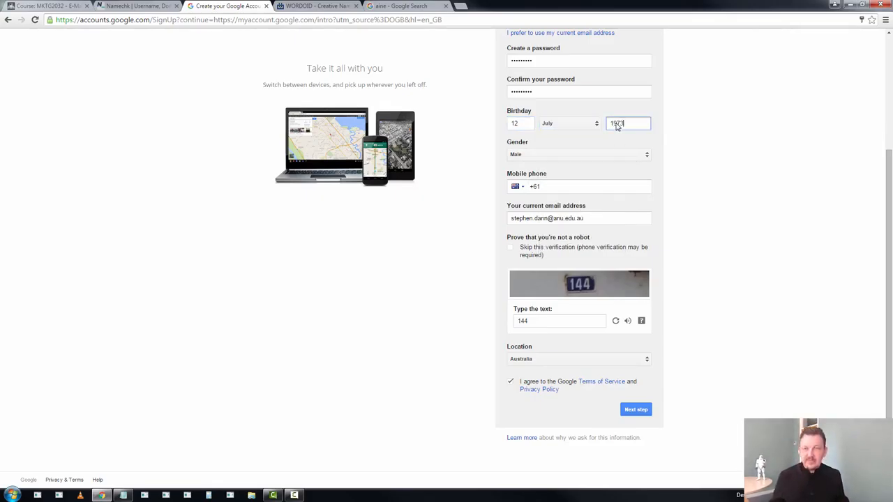
left_click(636, 410)
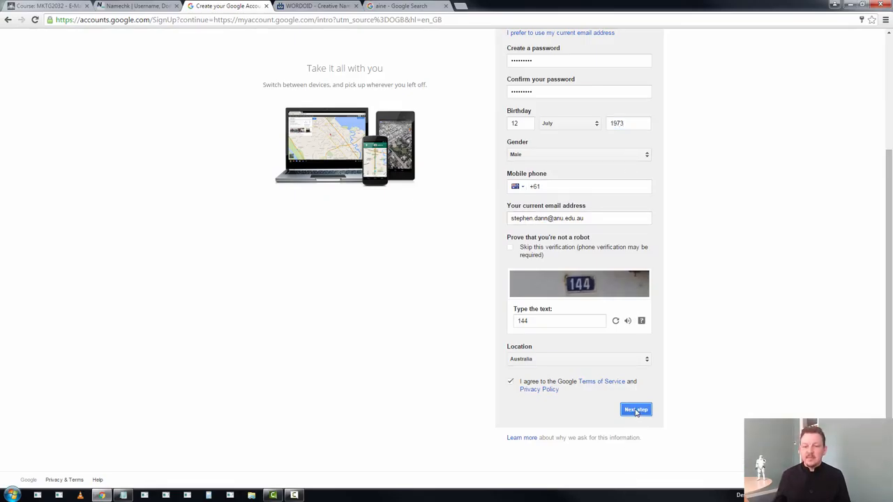
left_click(635, 410)
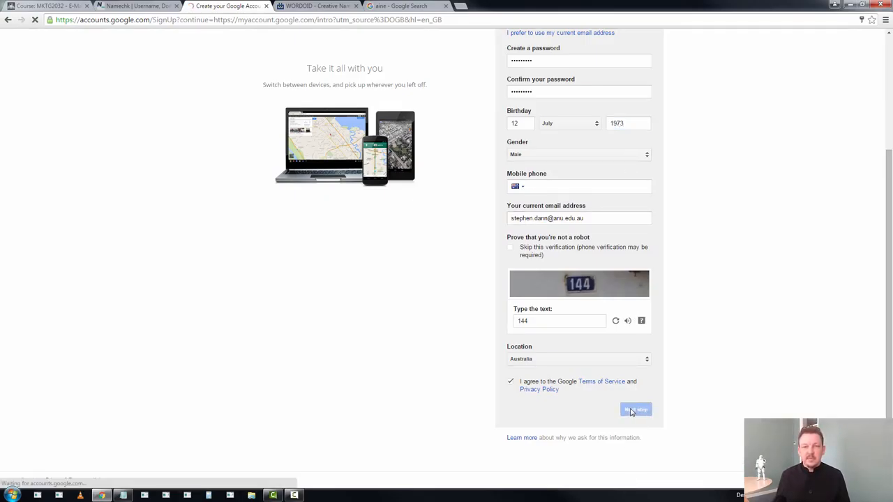
left_click(634, 410)
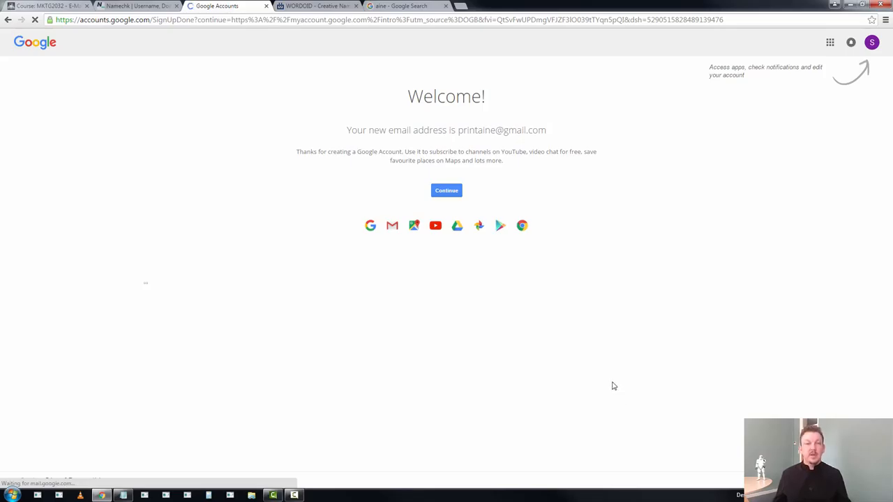
mouse_move(455, 145)
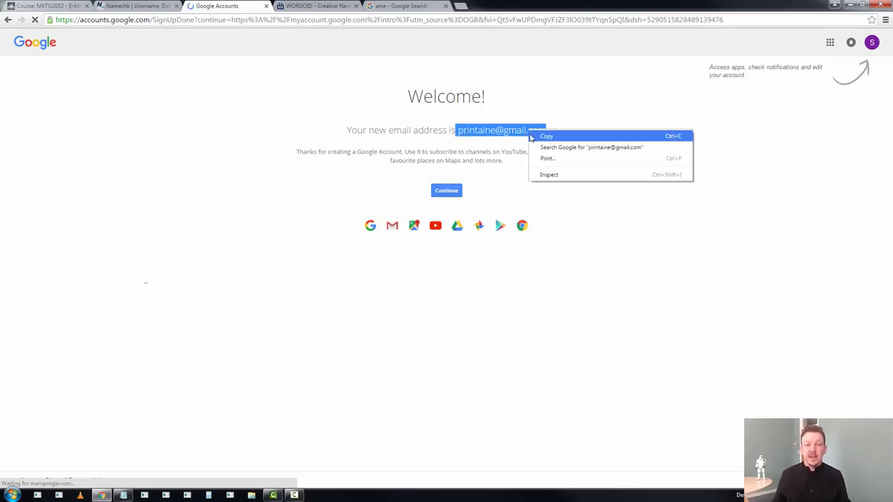
left_click(546, 137)
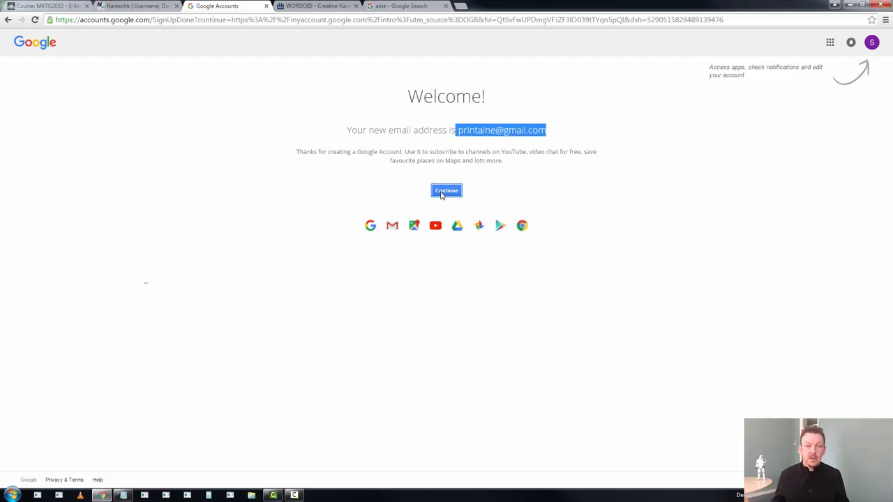
left_click(447, 190)
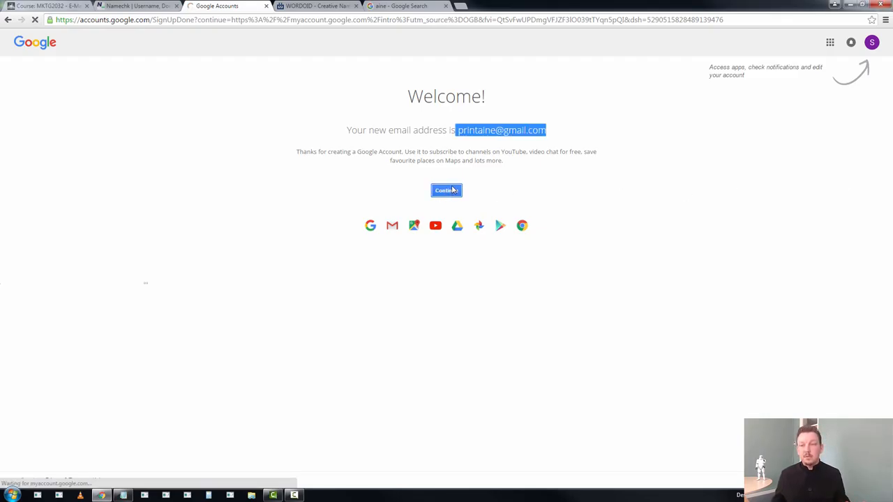
Step: From the My Account overview, go to YouTube via the Google apps grid
left_click(445, 189)
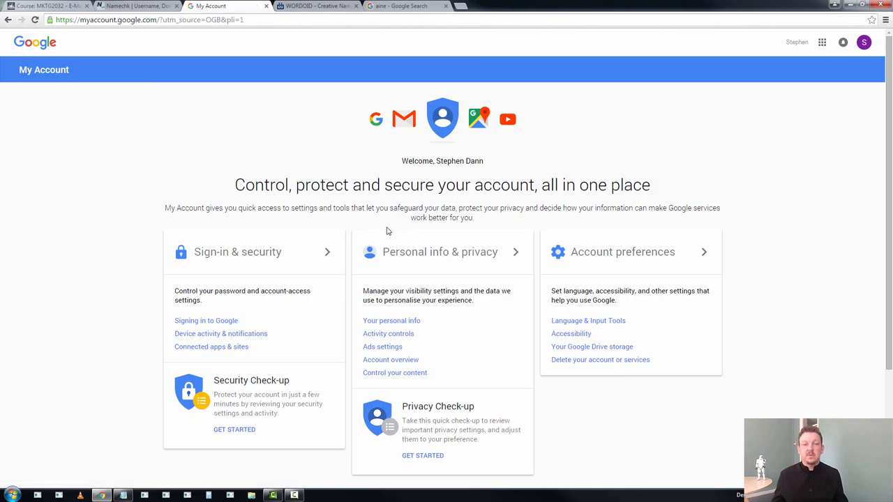
mouse_move(446, 141)
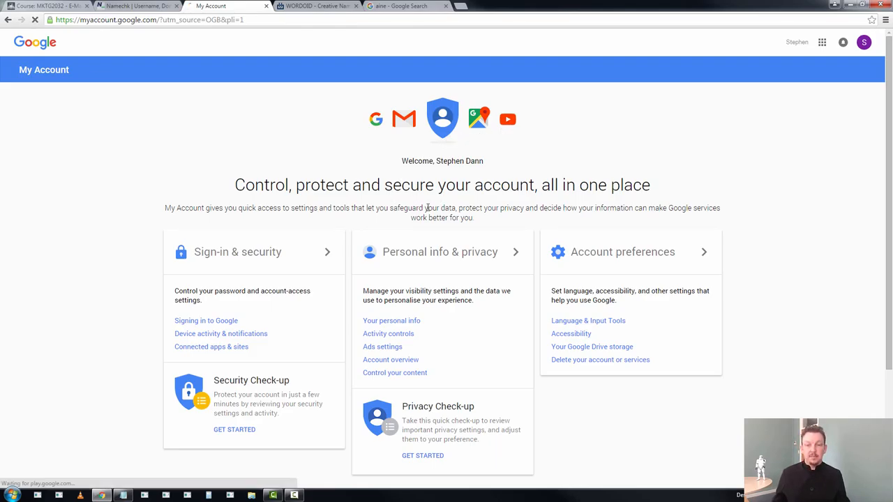
scroll("down", 3)
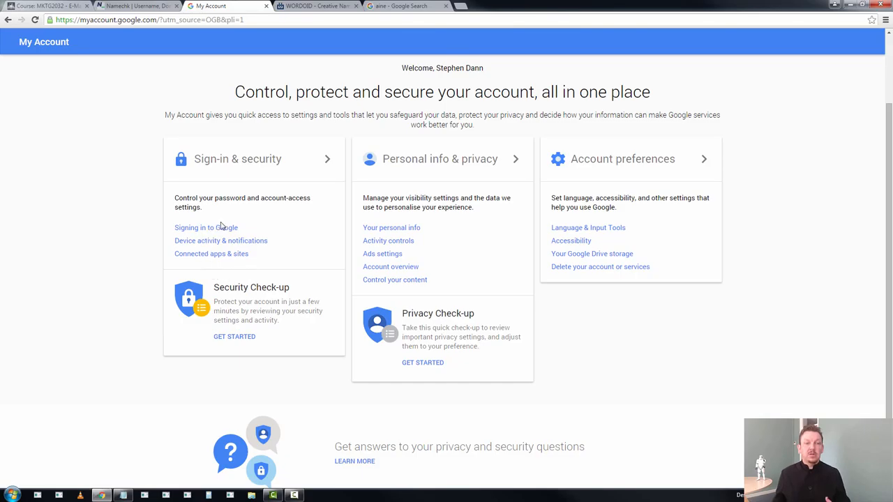
mouse_move(312, 276)
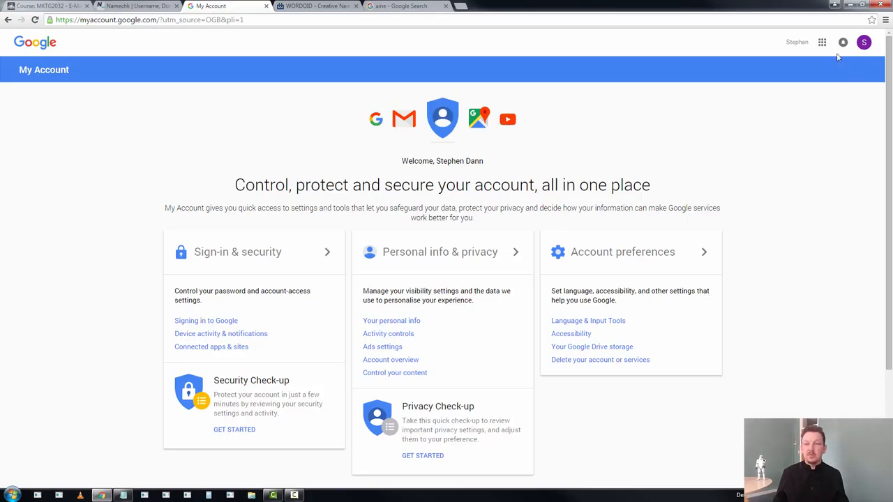
left_click(821, 42)
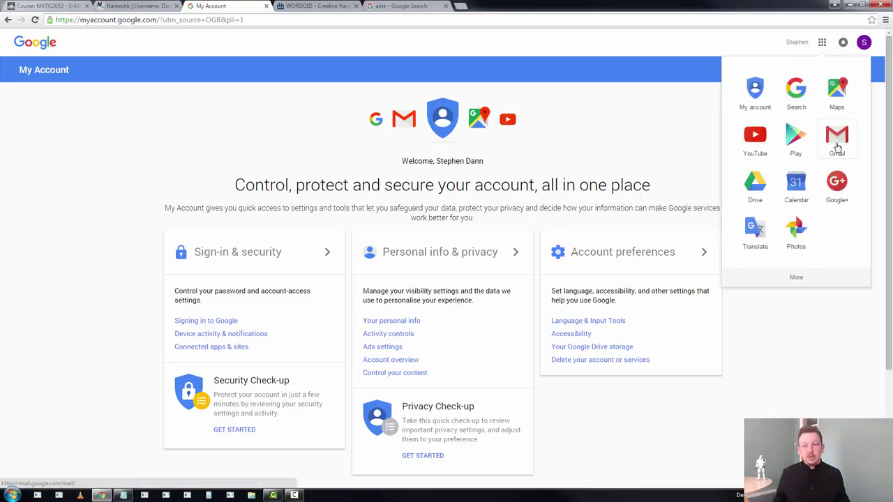
mouse_move(754, 134)
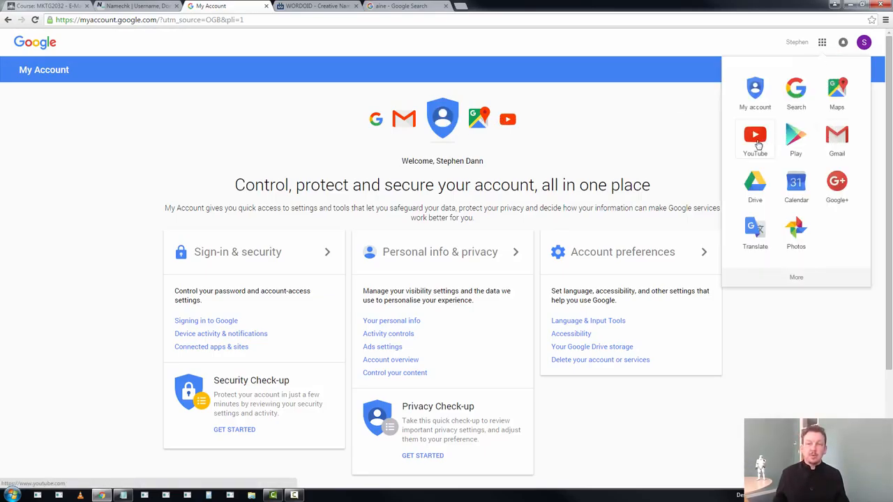
left_click(754, 134)
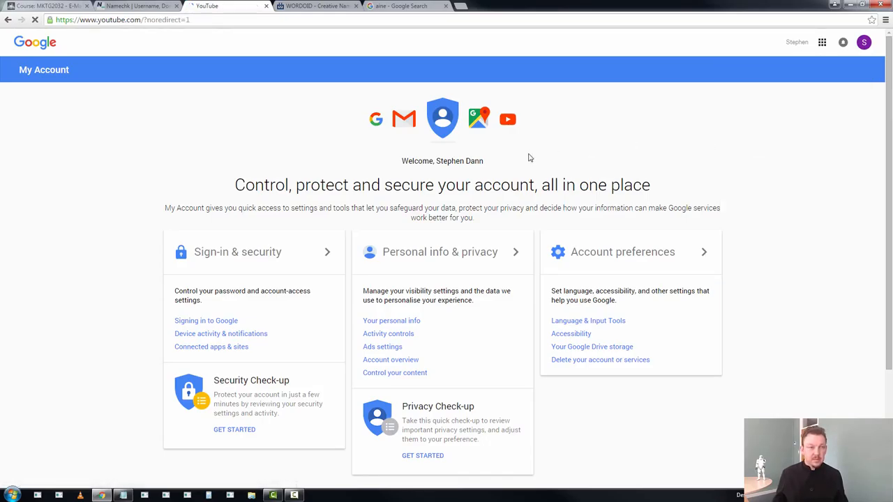
Step: Create the YouTube channel for the new account from the 'Use YouTube as...' dialog
left_click(218, 6)
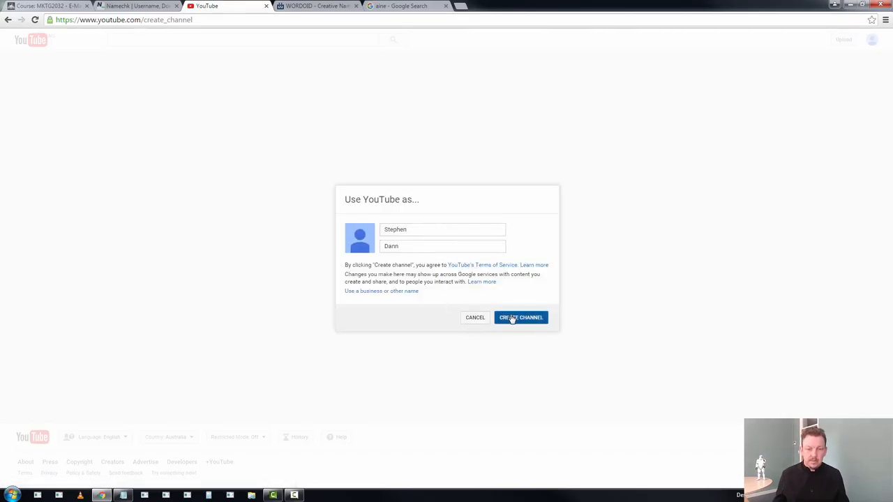
left_click(520, 318)
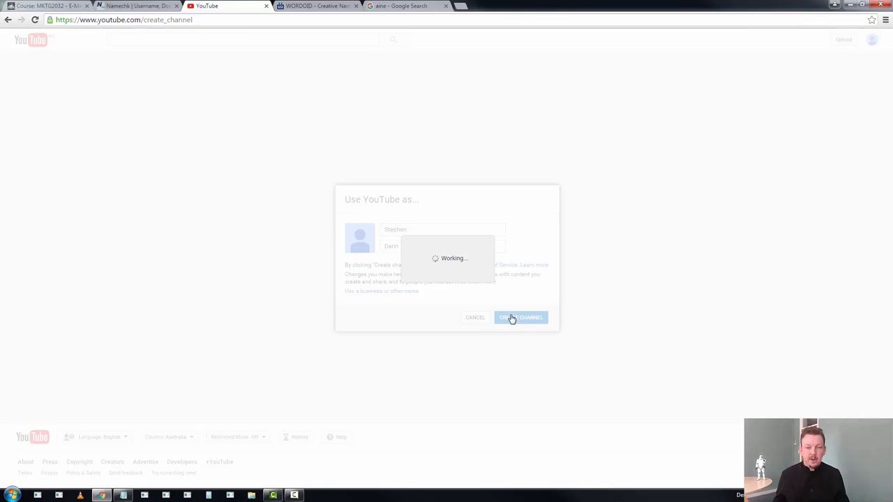
left_click(512, 318)
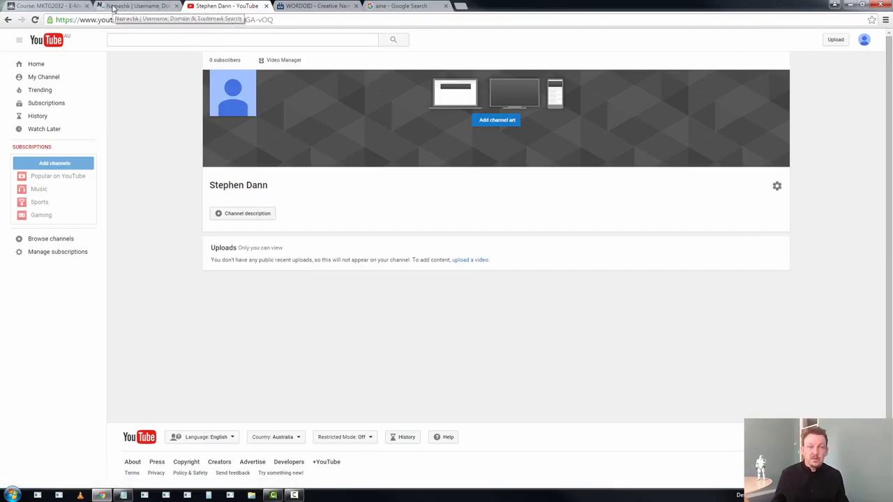
Step: Review Namechk's printaine availability results, then return to the Week 01 course page
left_click(140, 8)
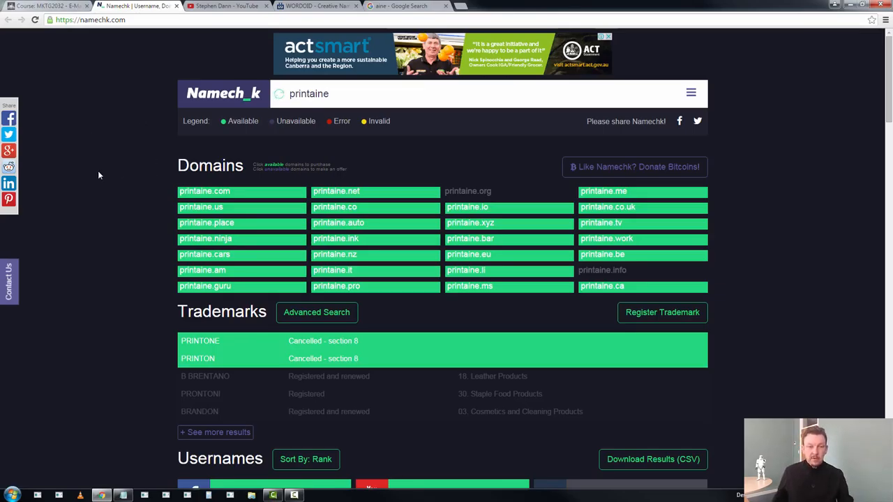
scroll("down", 3)
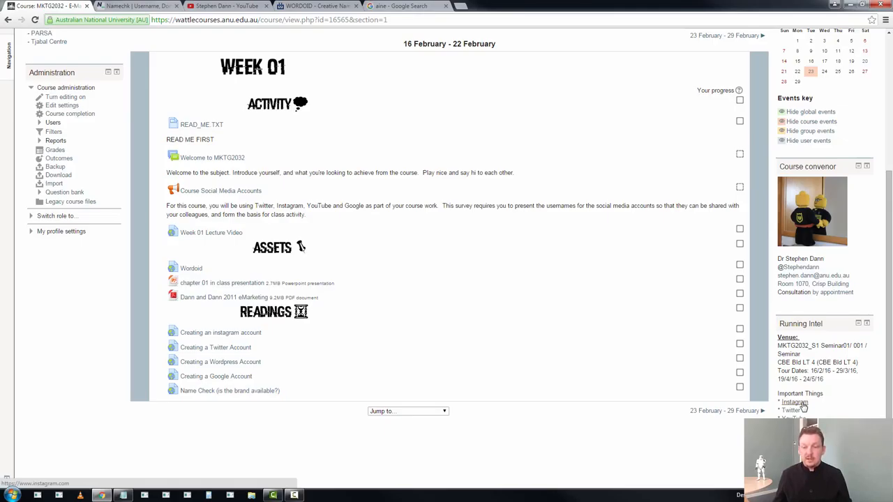
mouse_move(797, 426)
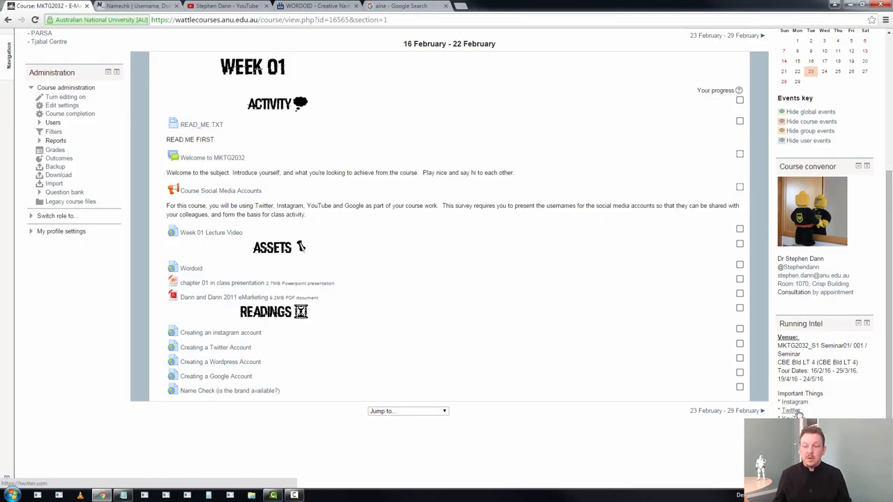
left_click(302, 6)
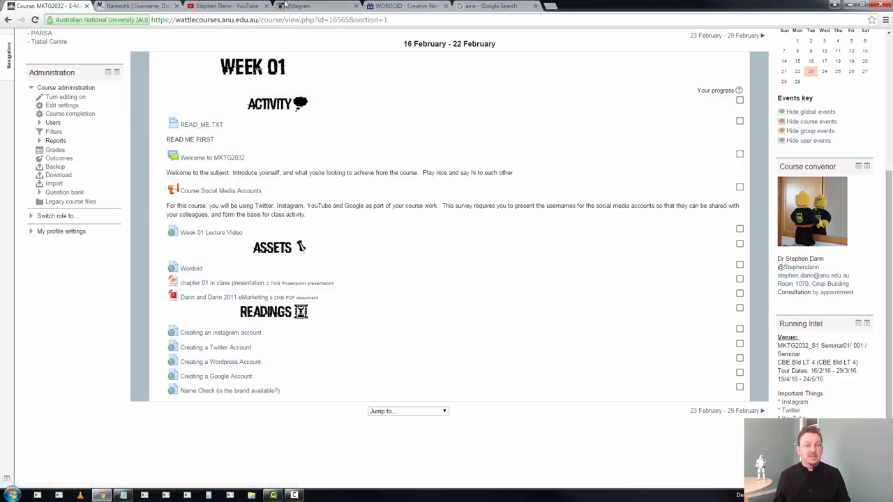
left_click(296, 5)
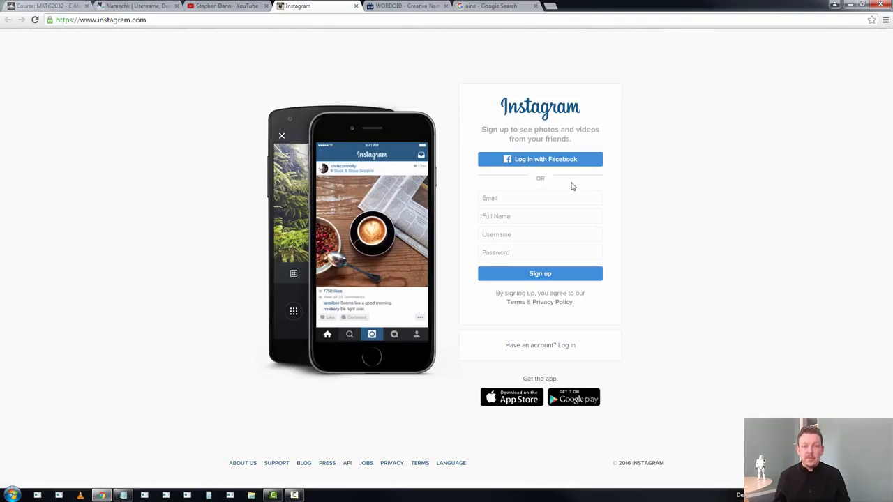
mouse_move(570, 162)
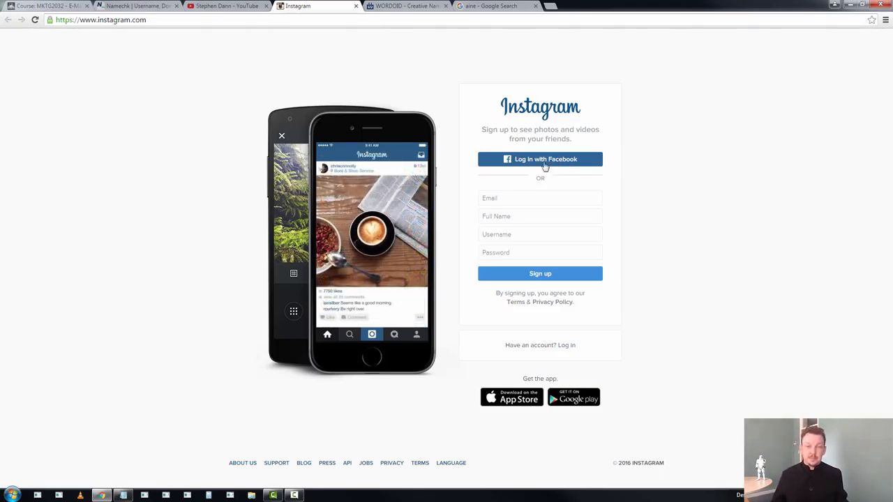
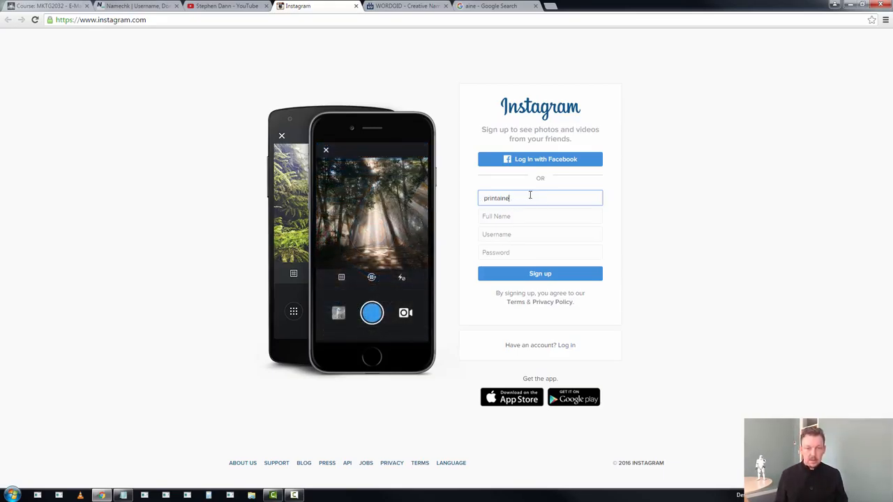
type("Print")
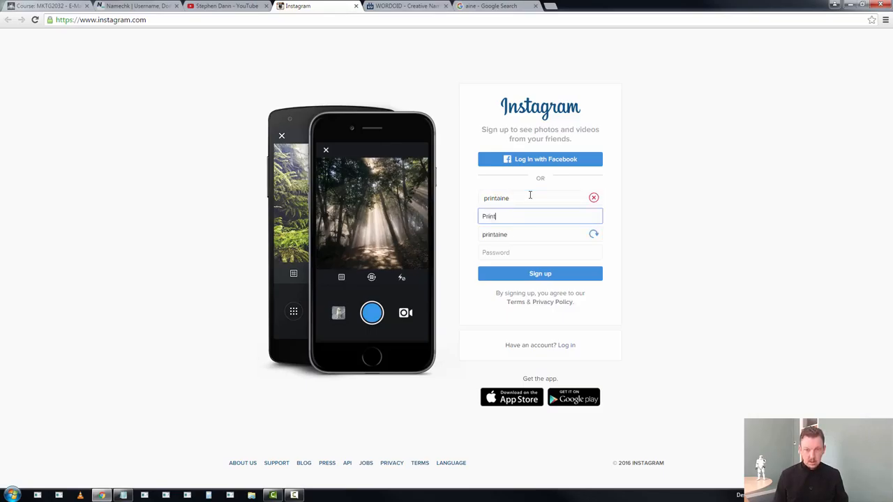
type("Aine")
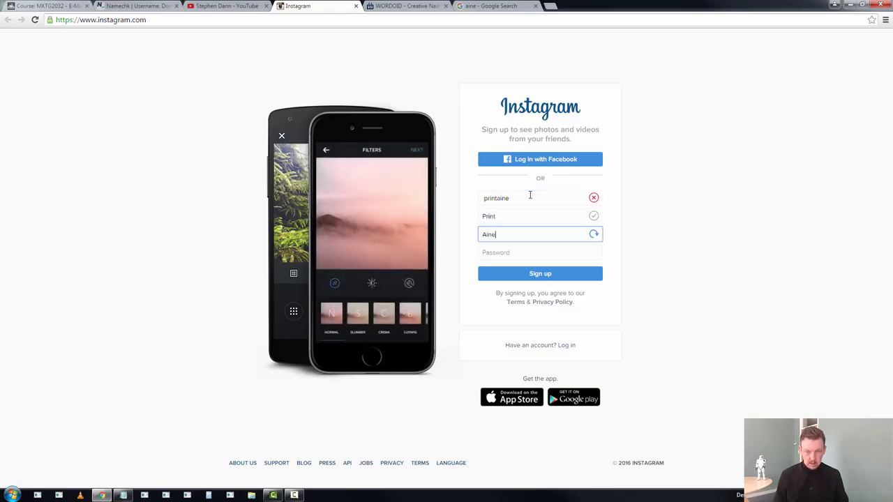
left_click(540, 253)
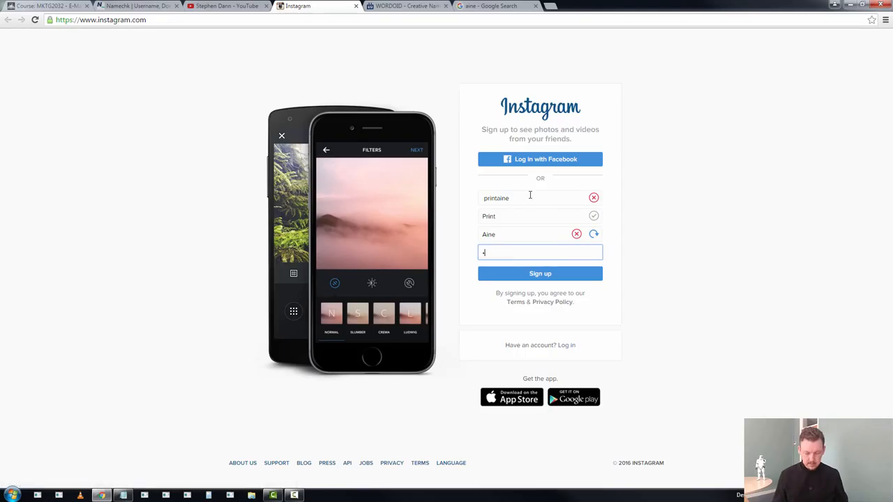
type("password")
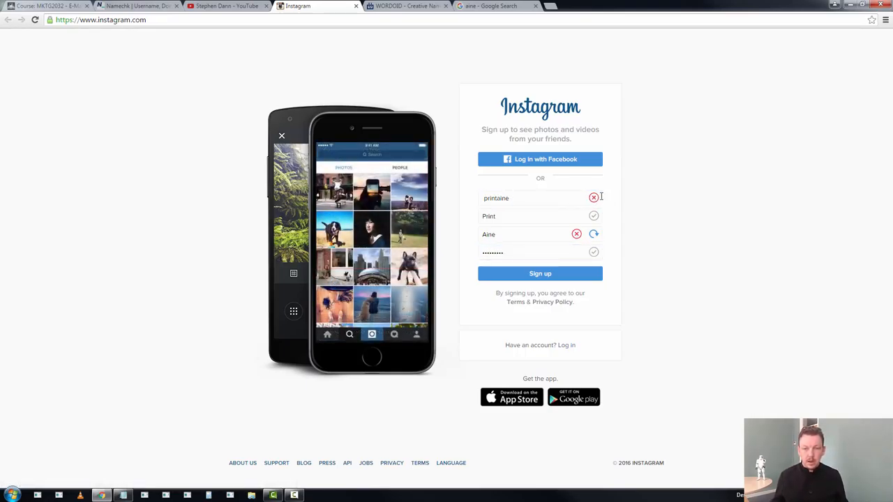
left_click(592, 198)
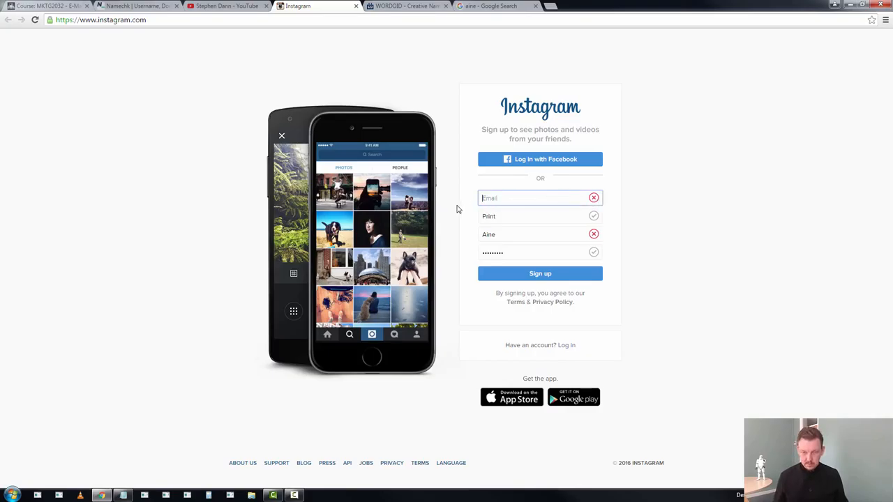
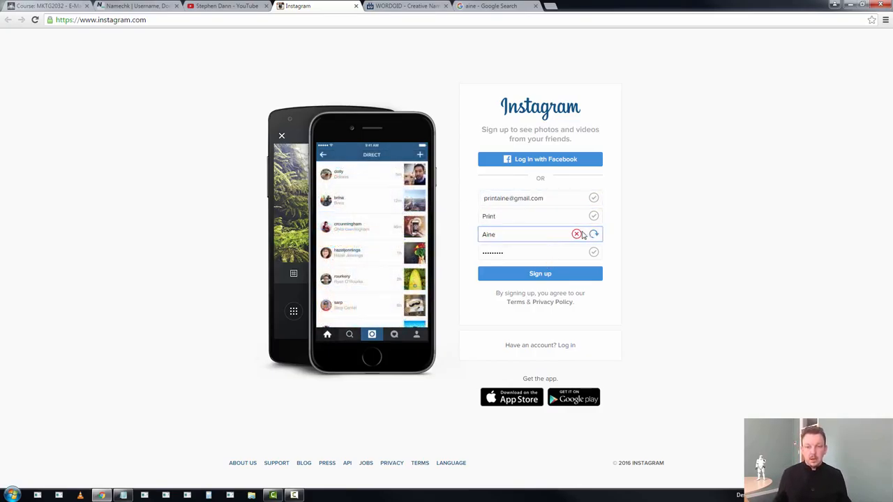
type("printaine")
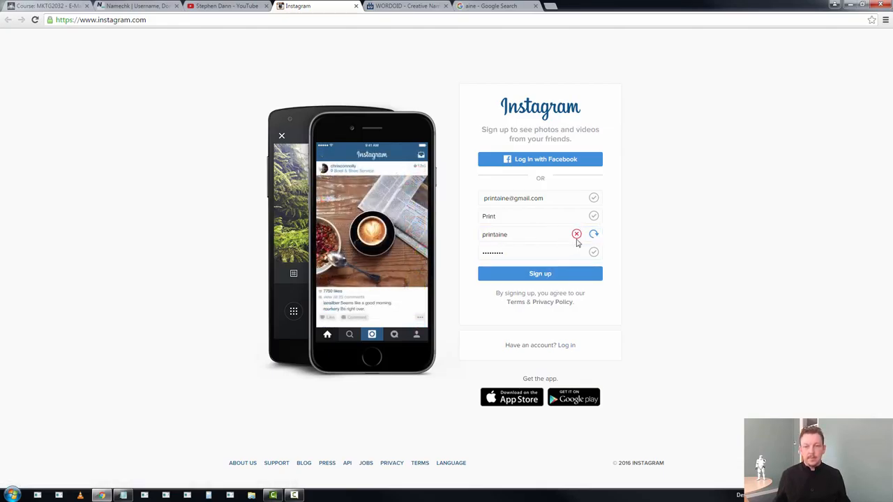
double_click(494, 235)
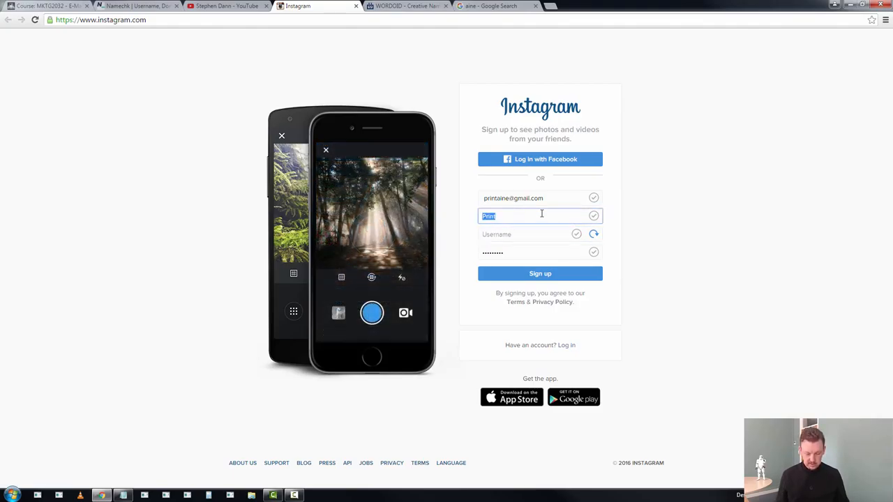
left_click(531, 235)
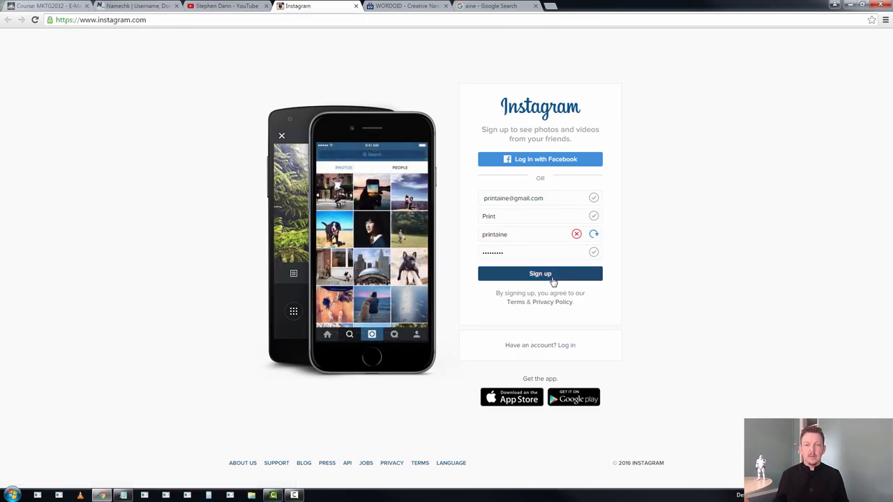
Step: Sign up the printaine Instagram account, dismiss the prompts, and return to YouTube
left_click(540, 273)
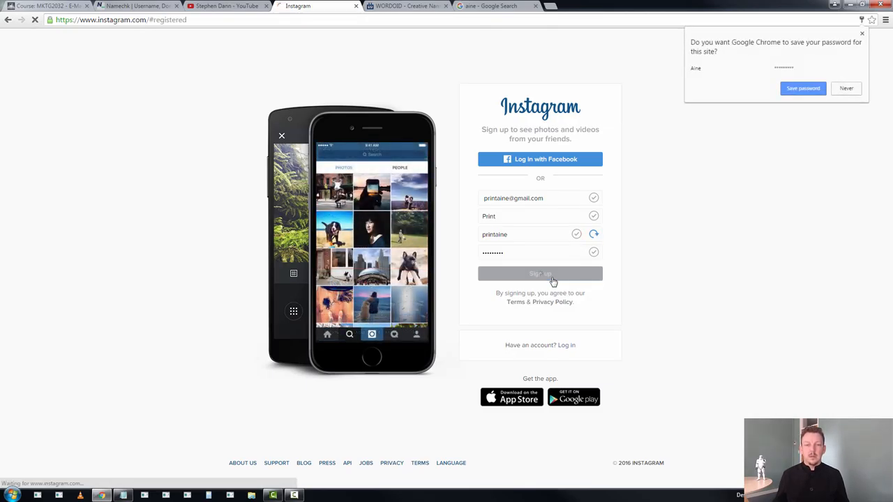
left_click(539, 273)
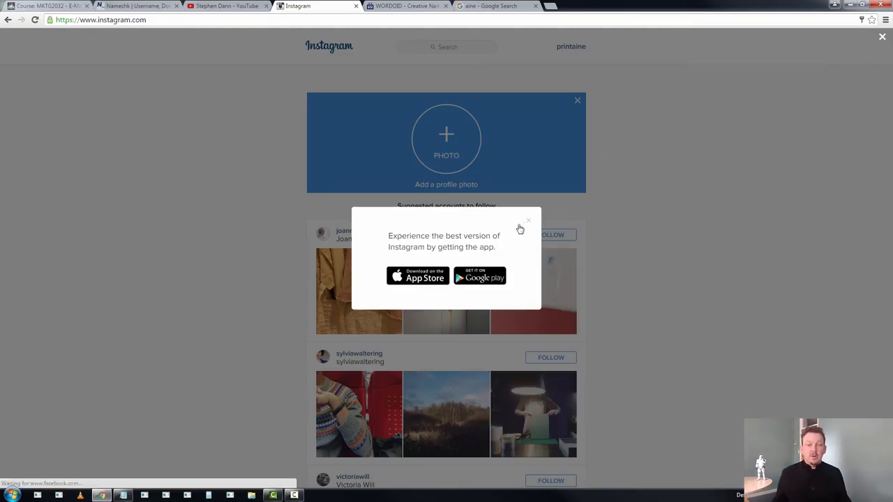
left_click(527, 222)
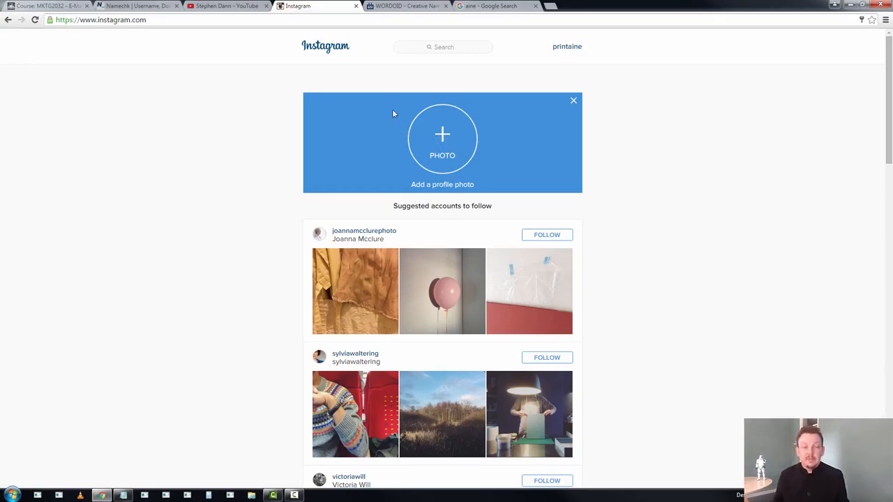
mouse_move(385, 131)
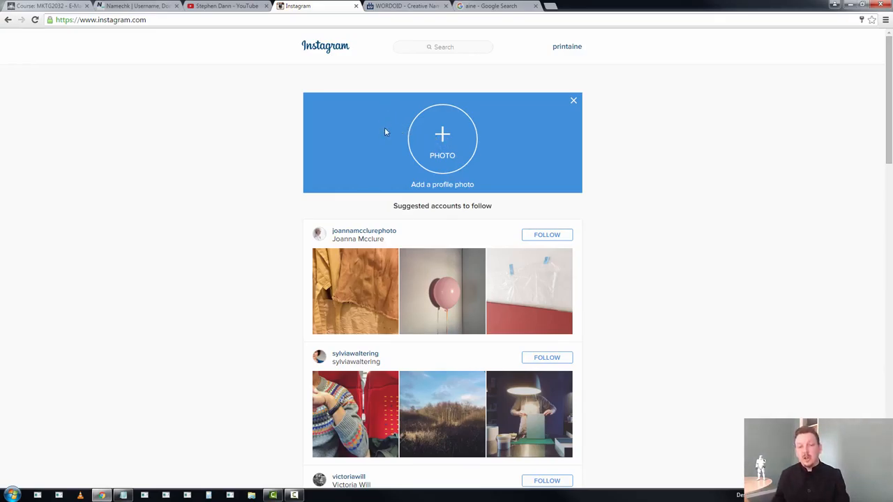
left_click(226, 6)
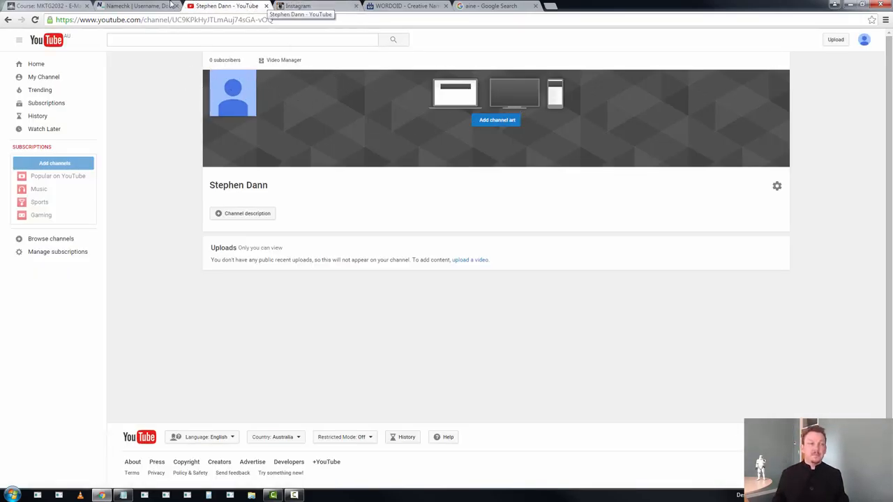
Step: Switch from the YouTube channel page to the Twitter home page
left_click(42, 10)
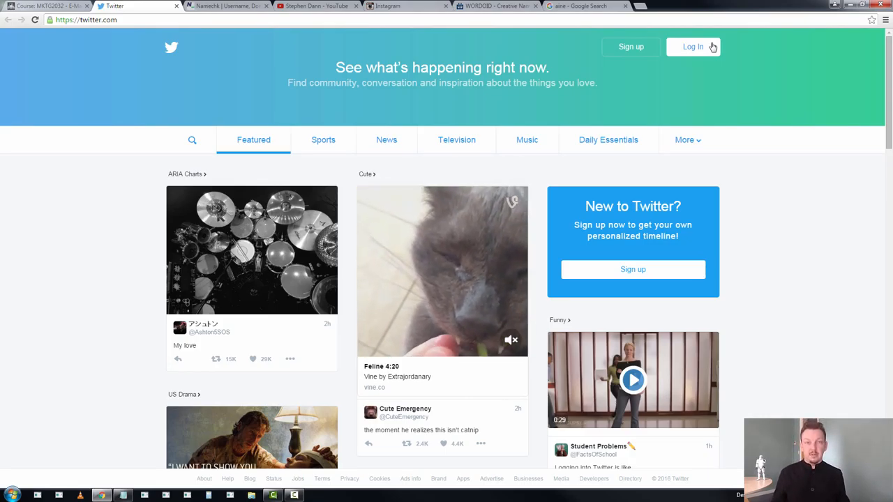
left_click(695, 47)
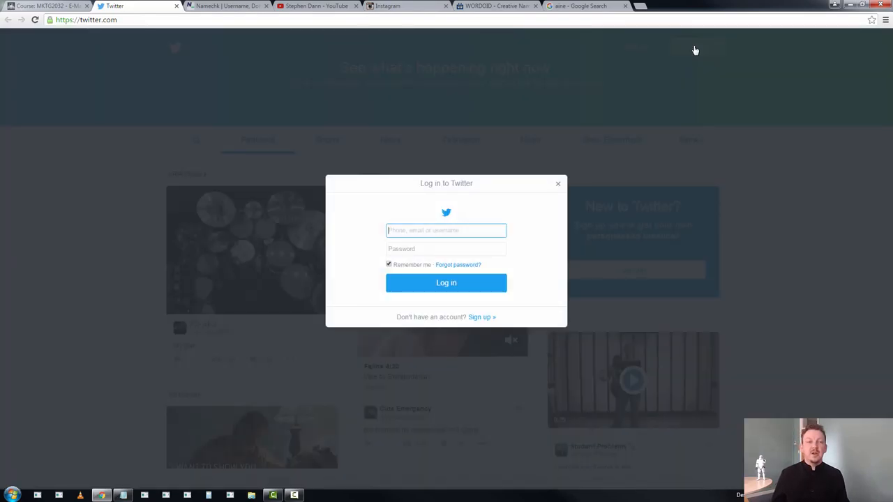
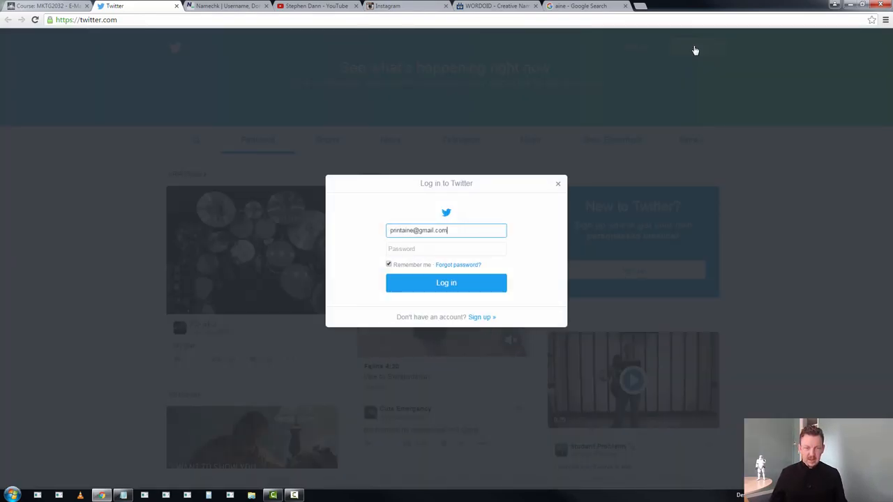
left_click(446, 248)
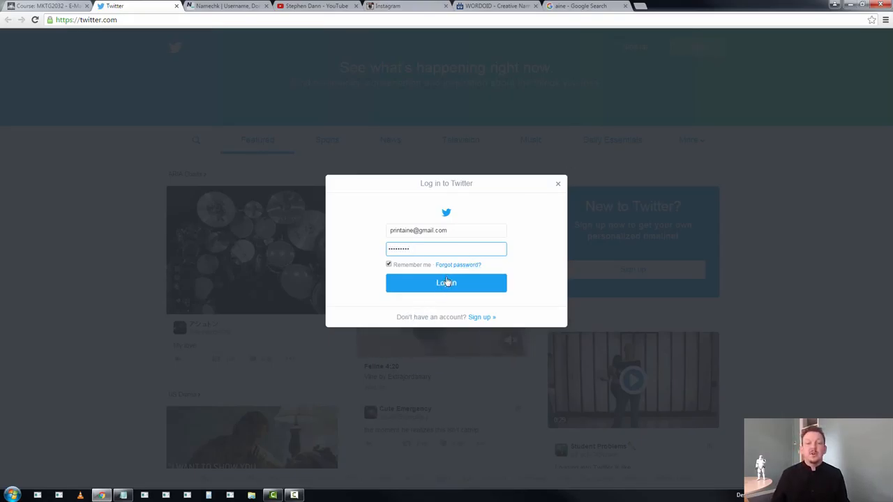
left_click(446, 282)
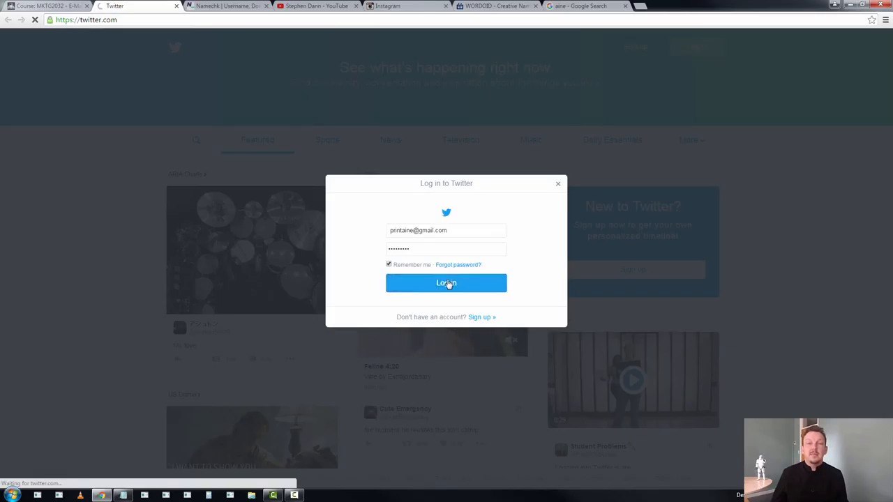
left_click(446, 283)
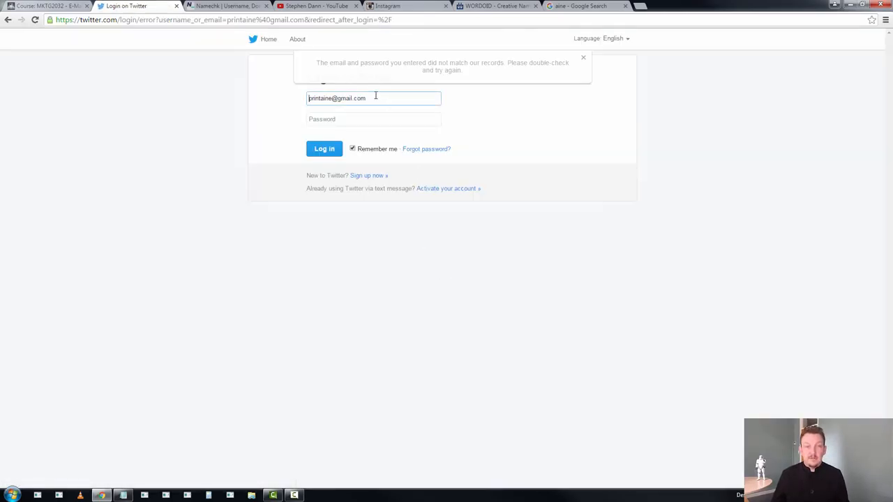
mouse_move(360, 177)
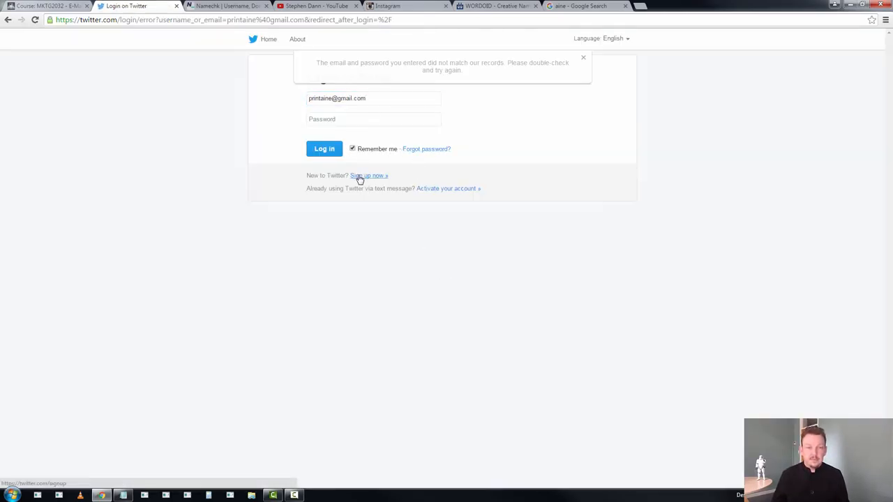
left_click(367, 176)
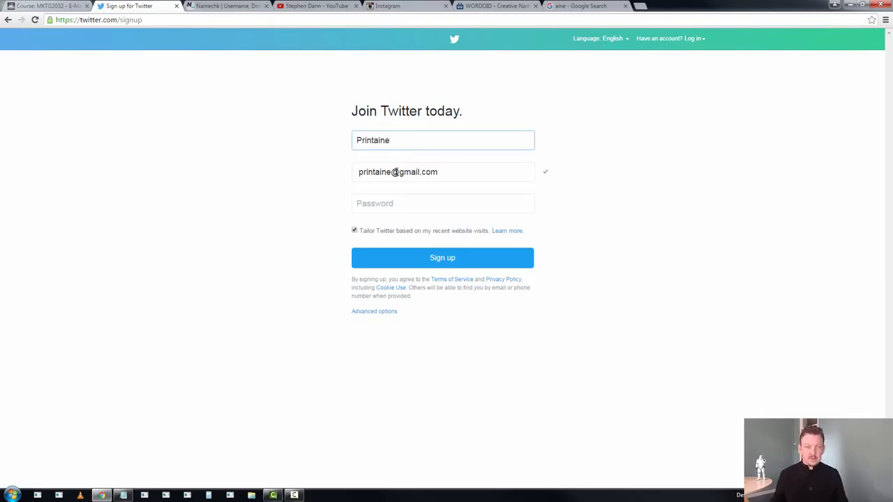
type("*")
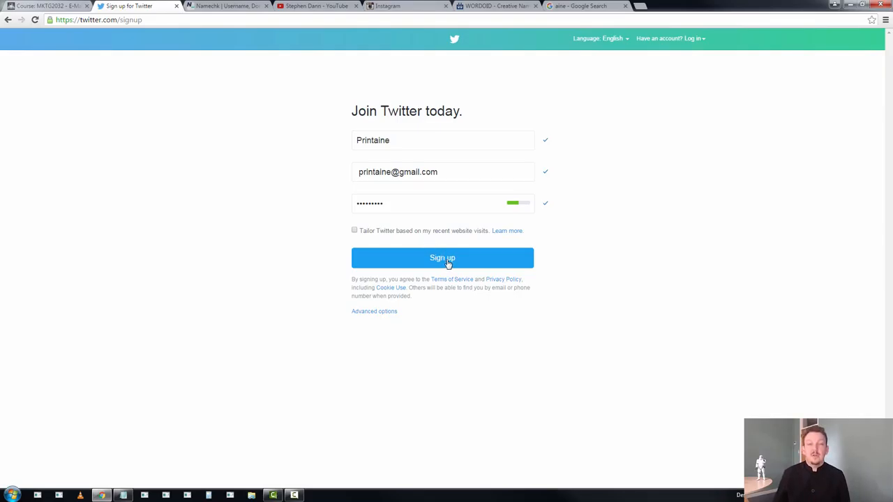
left_click(442, 256)
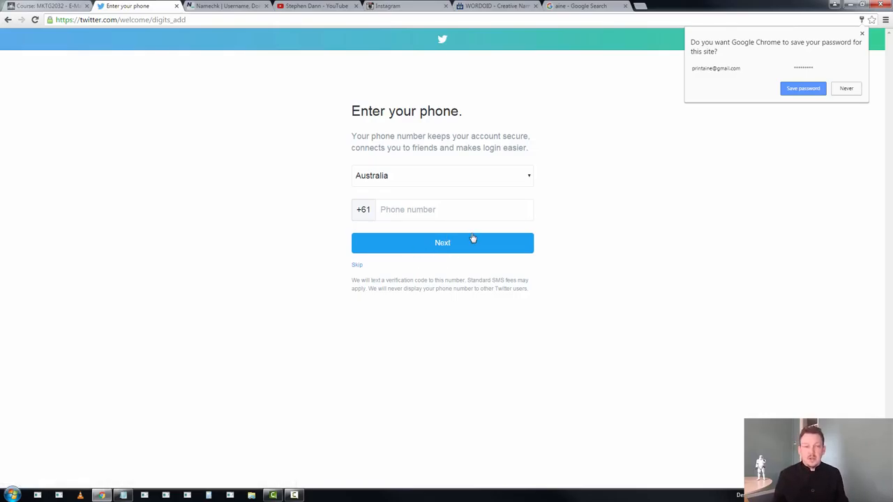
mouse_move(357, 267)
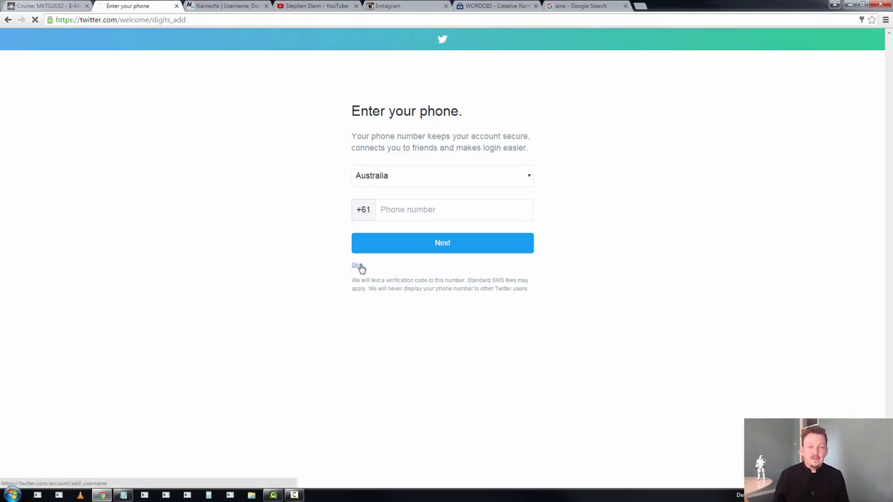
left_click(357, 265)
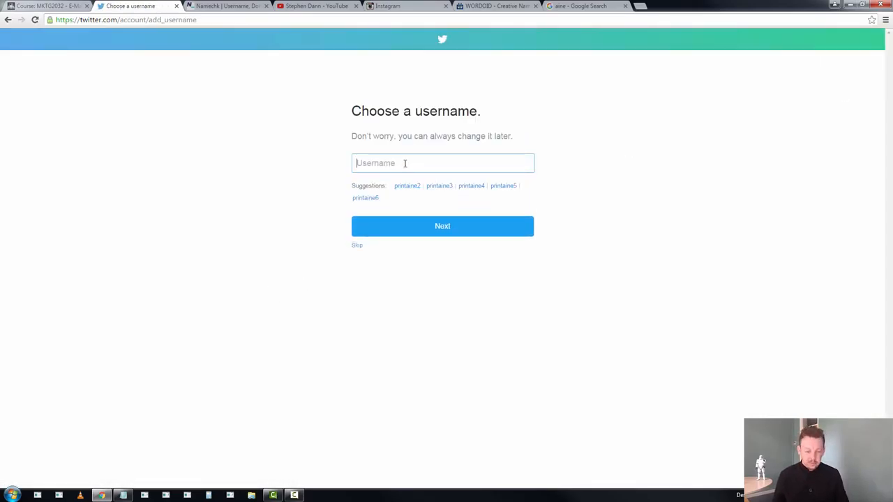
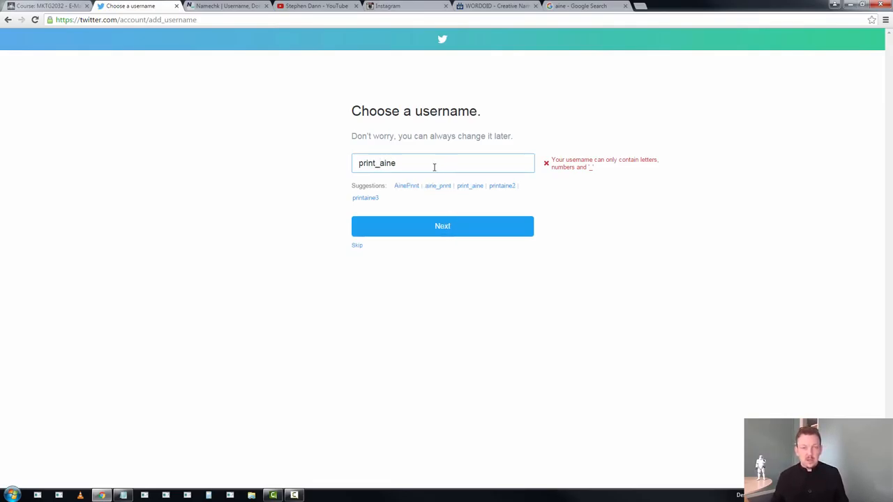
mouse_move(431, 190)
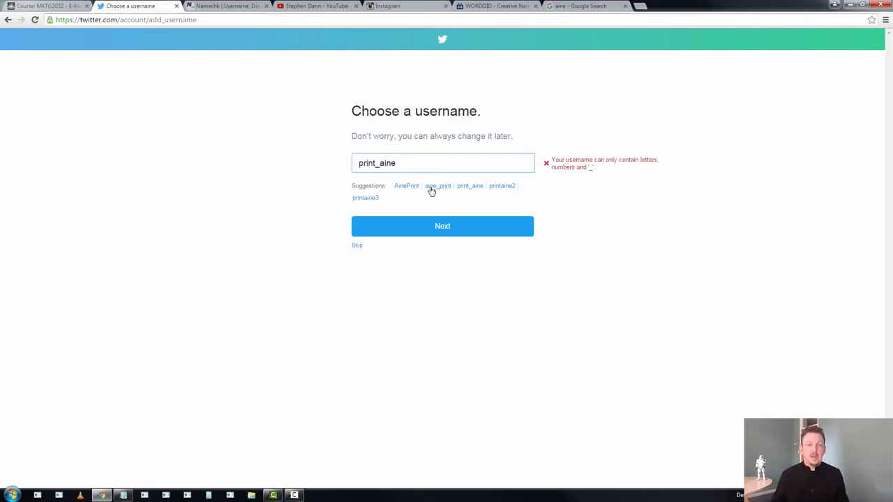
Step: Claim theprintaine as the account's username and continue to the welcome page
left_click(469, 185)
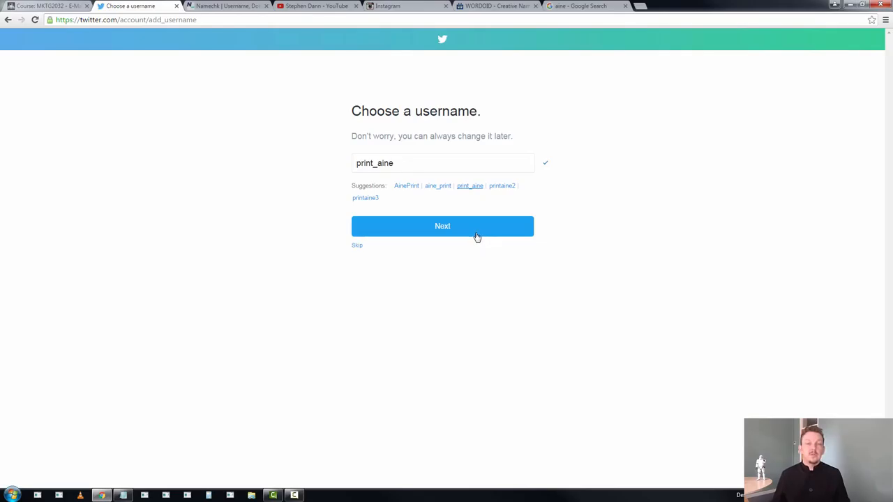
mouse_move(471, 233)
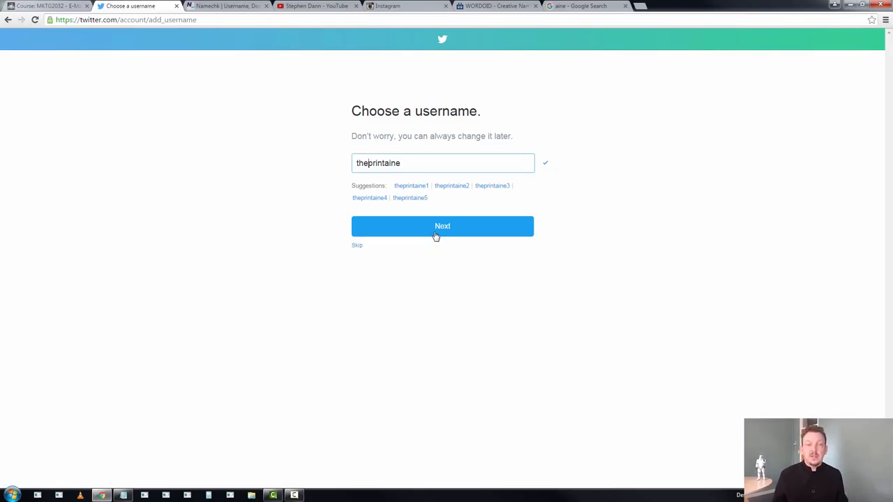
mouse_move(407, 156)
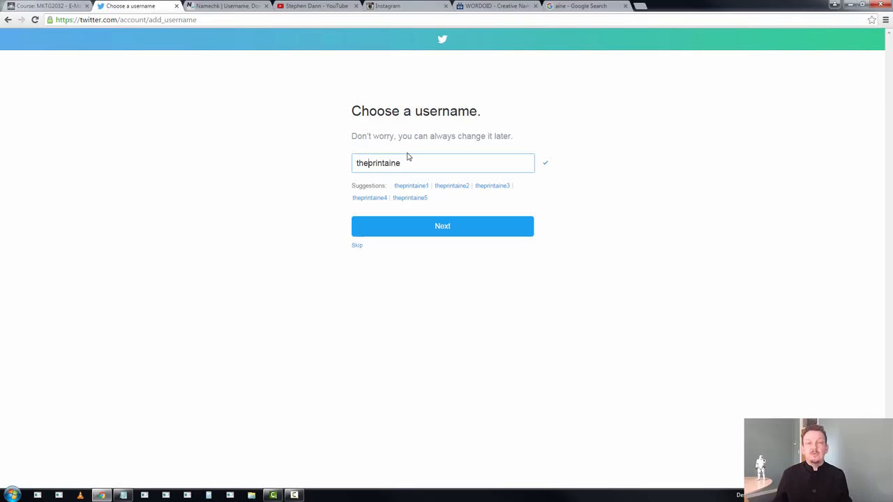
mouse_move(425, 231)
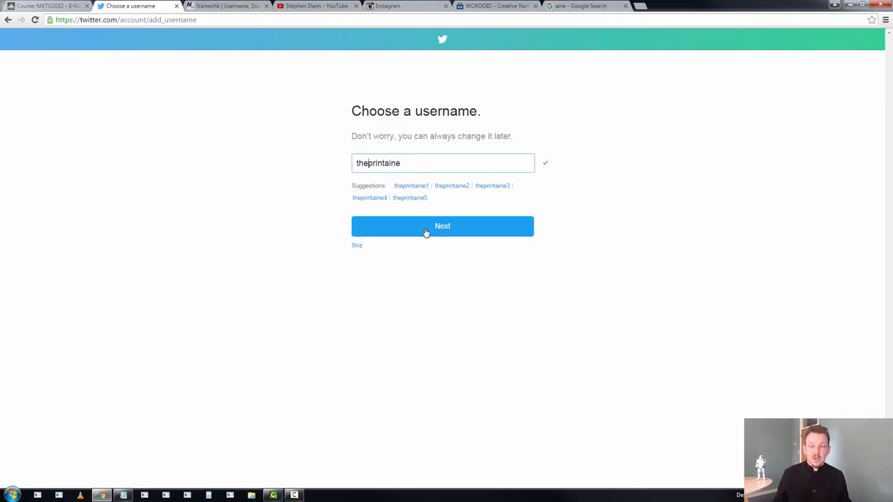
mouse_move(432, 234)
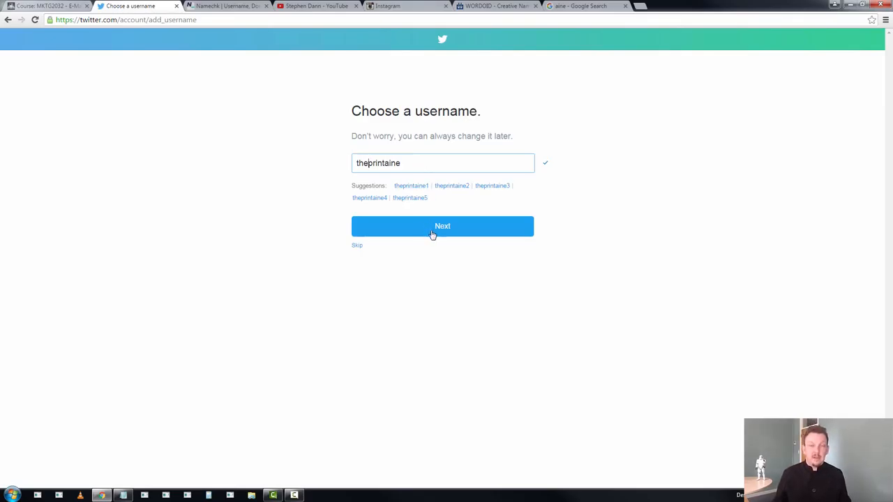
left_click(443, 226)
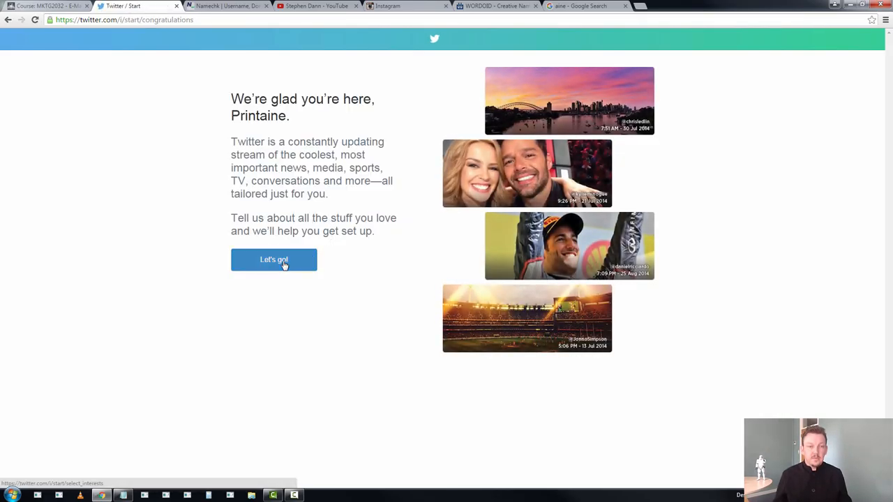
Step: Untick Popular accounts and tick Radio, Music, Travel, Fashion & Beauty and Health & Fitness
left_click(274, 260)
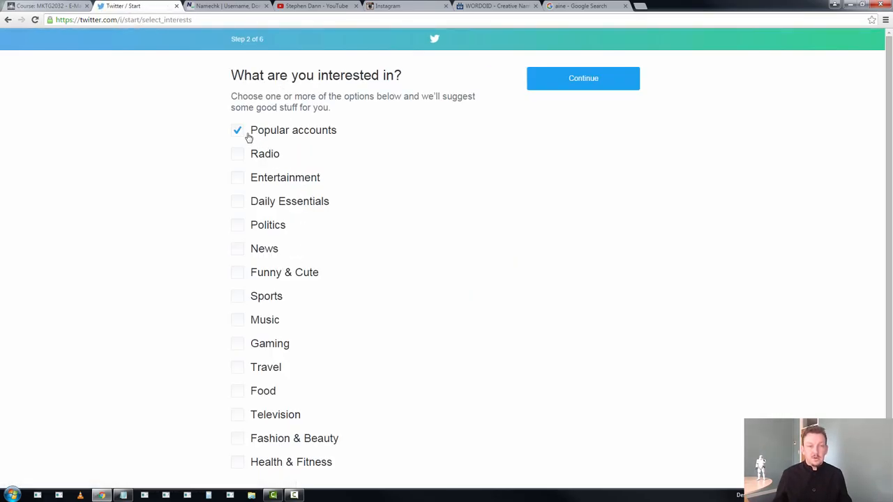
mouse_move(251, 153)
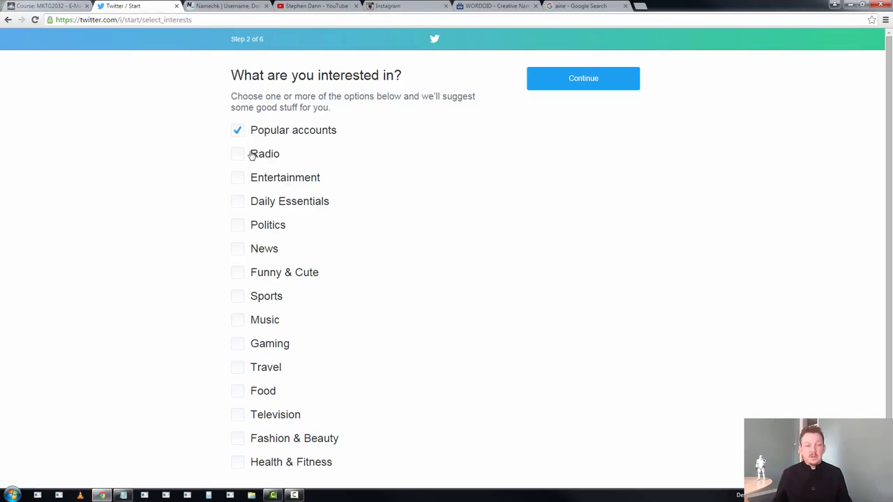
left_click(238, 130)
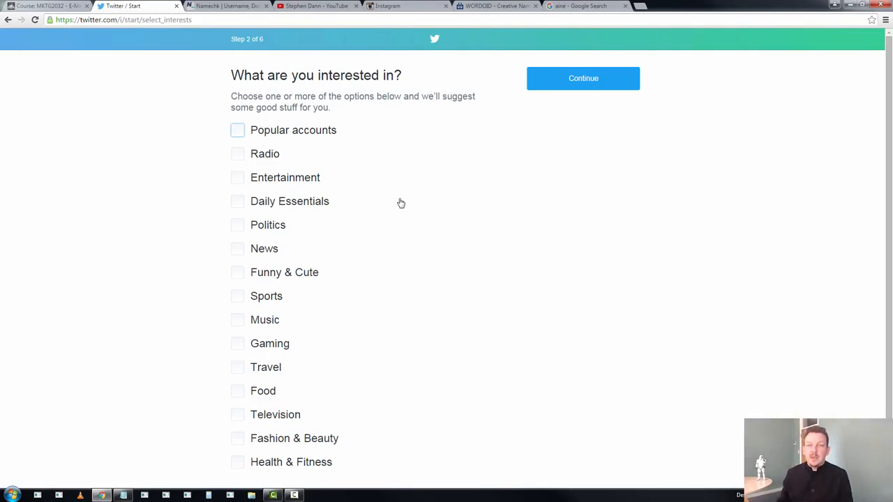
left_click(579, 5)
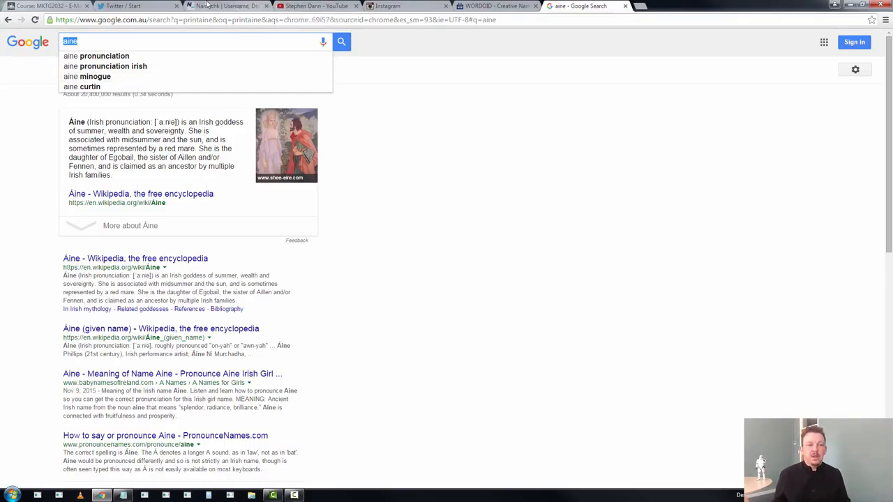
left_click(133, 3)
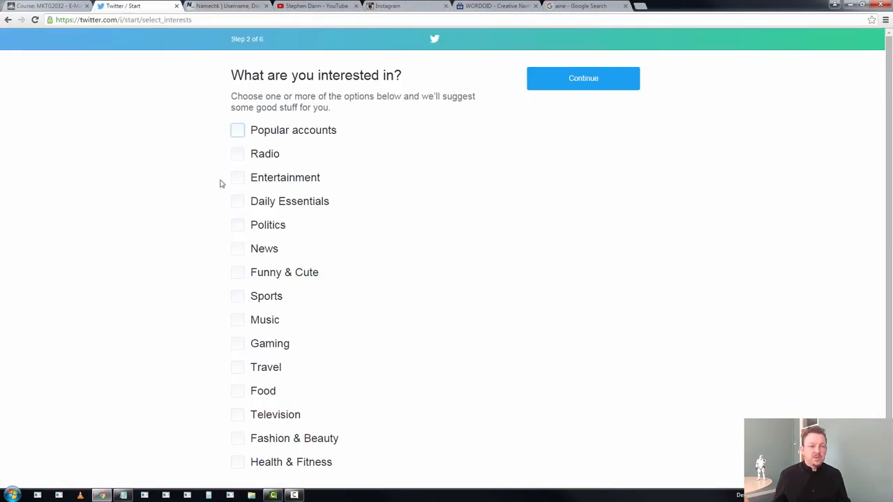
scroll("down", 3)
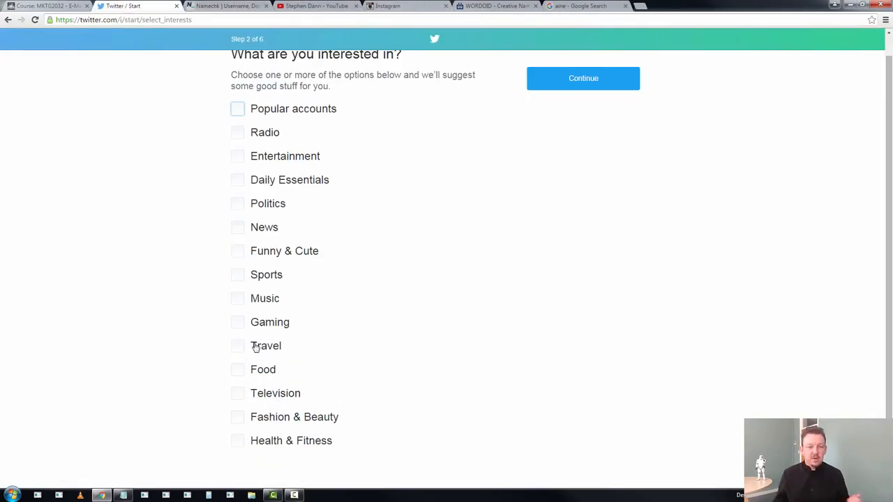
left_click(238, 417)
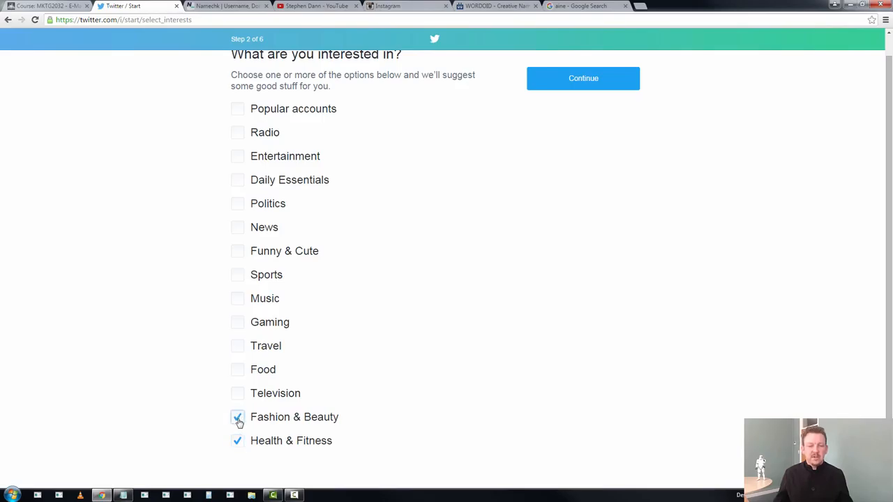
left_click(237, 346)
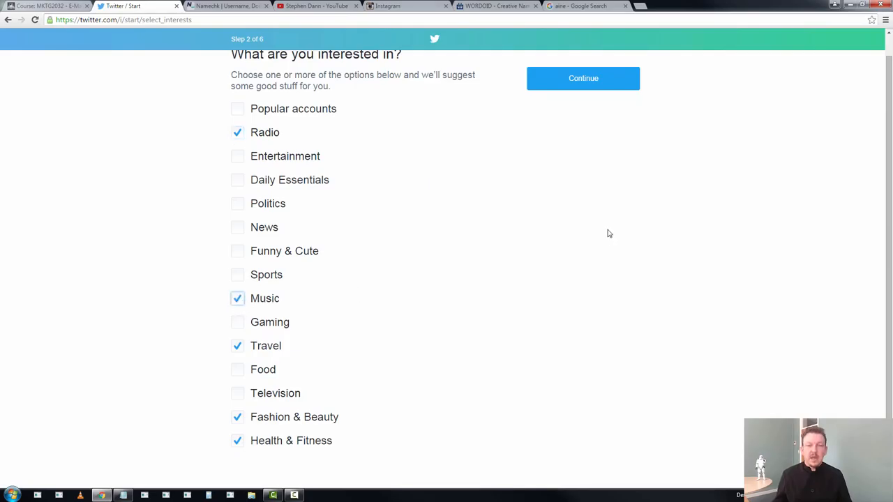
Step: Continue to the list of 40 suggested accounts and scroll through it
left_click(584, 78)
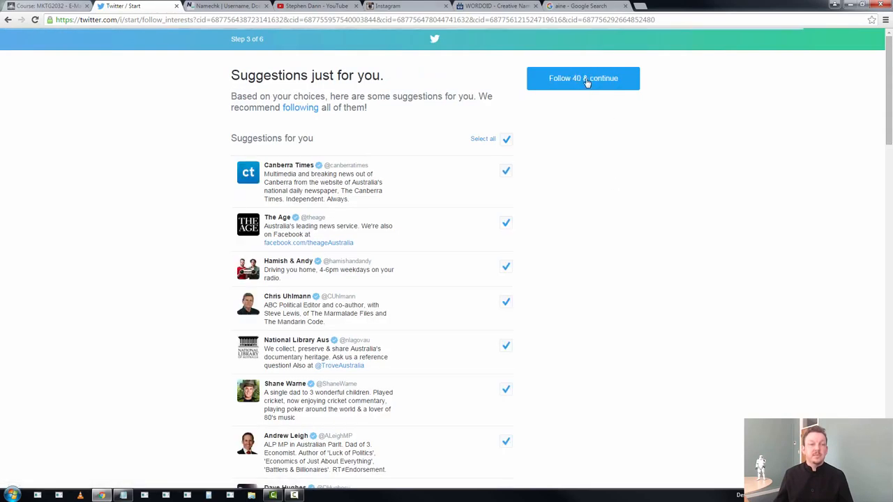
mouse_move(533, 139)
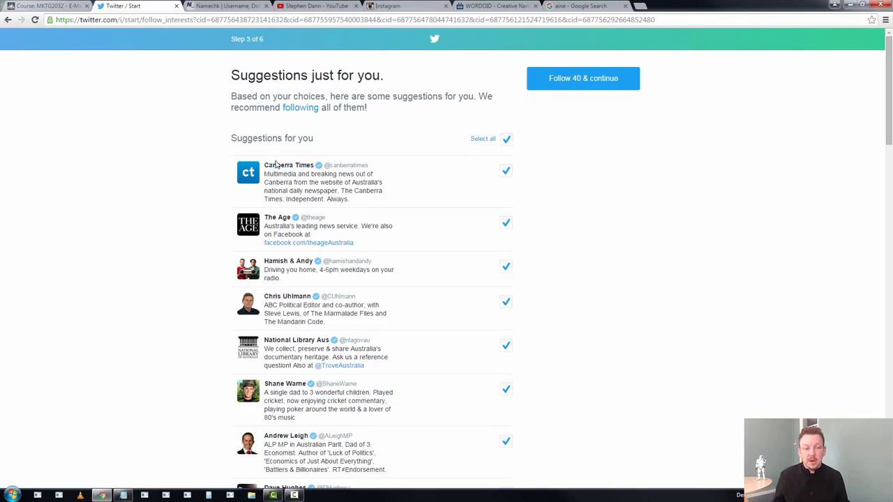
scroll("down", 3)
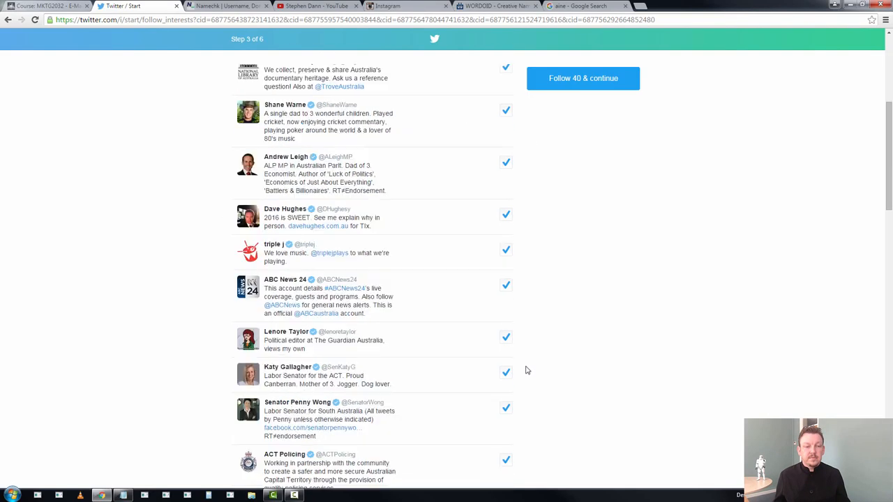
scroll("down", 3)
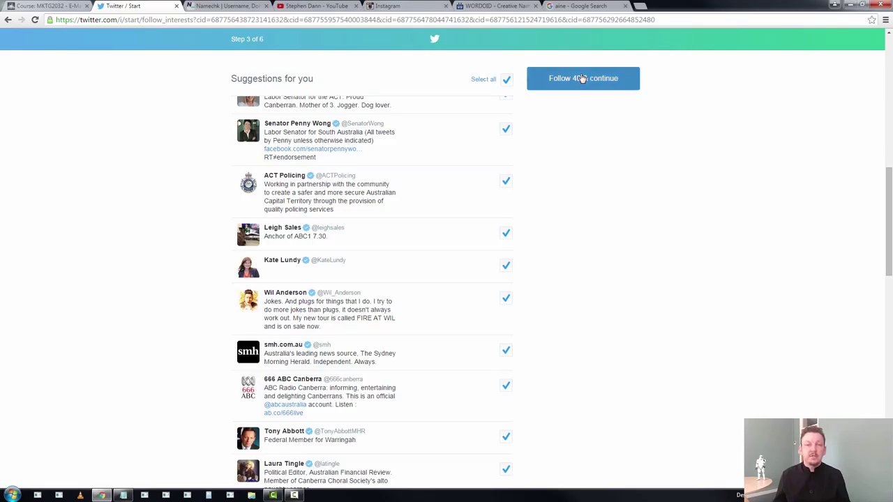
Step: Follow all 40 suggested accounts, skip the profile photo and contacts steps, reaching the home timeline
left_click(583, 78)
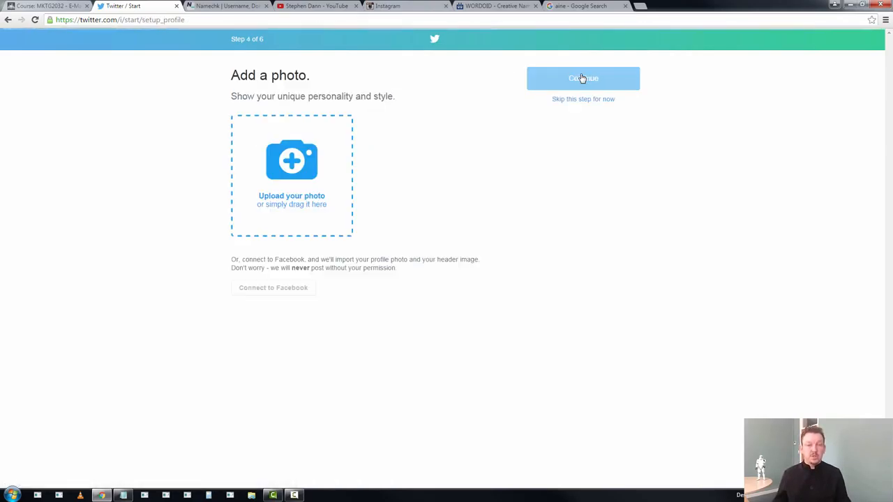
mouse_move(357, 198)
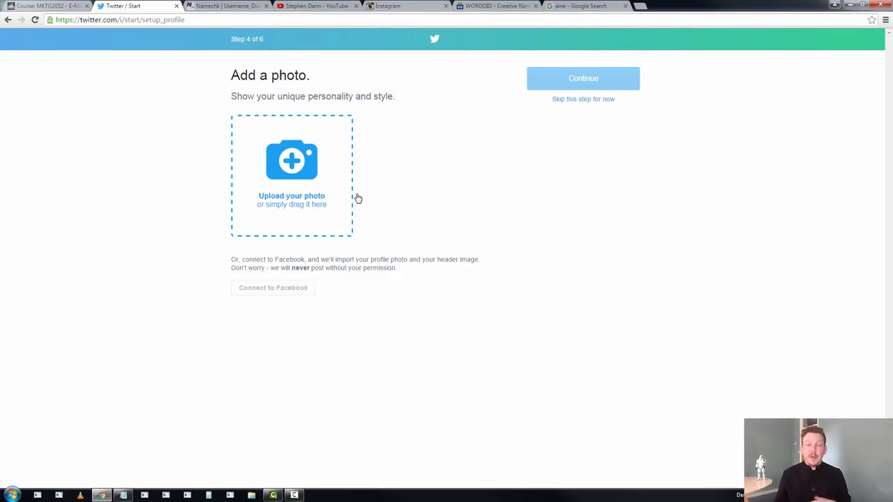
mouse_move(577, 103)
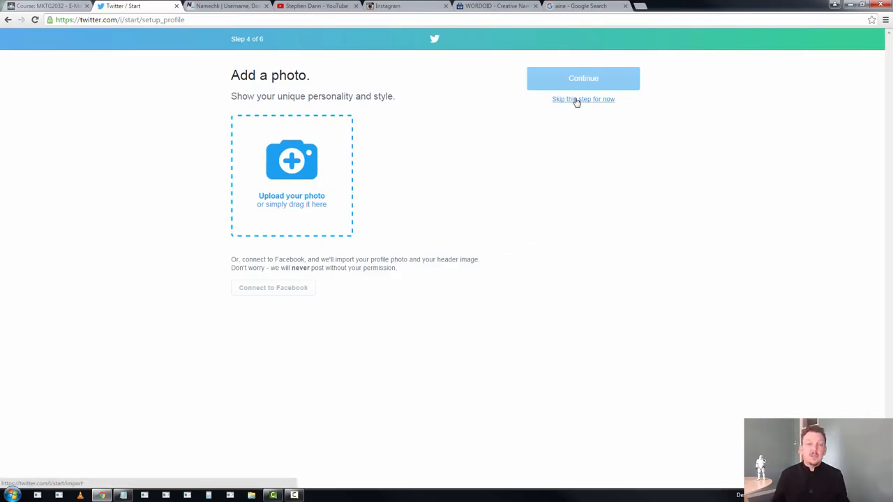
left_click(583, 99)
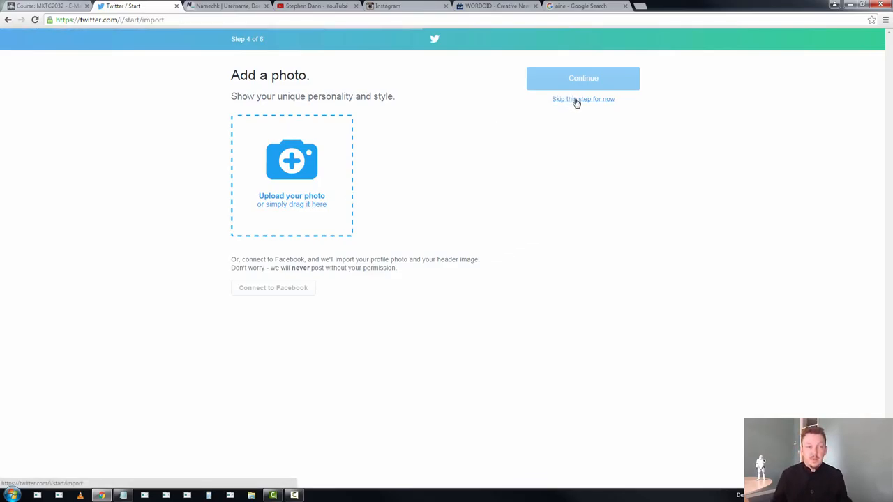
left_click(583, 99)
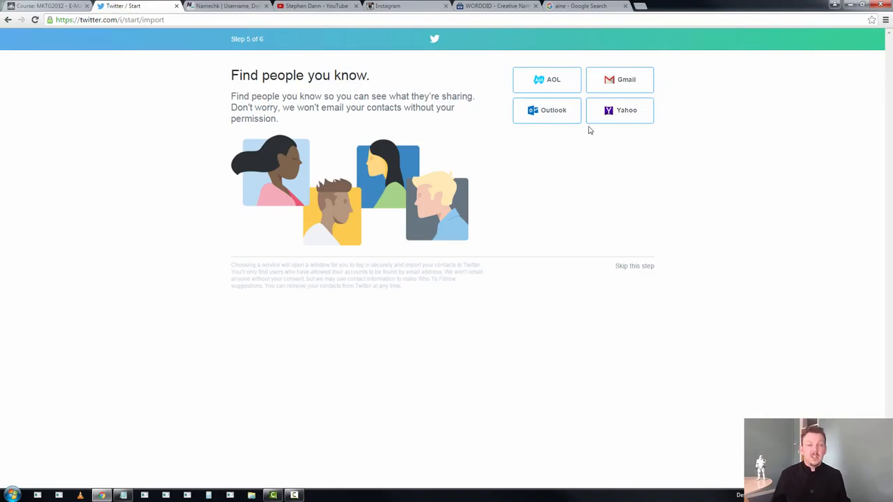
mouse_move(633, 268)
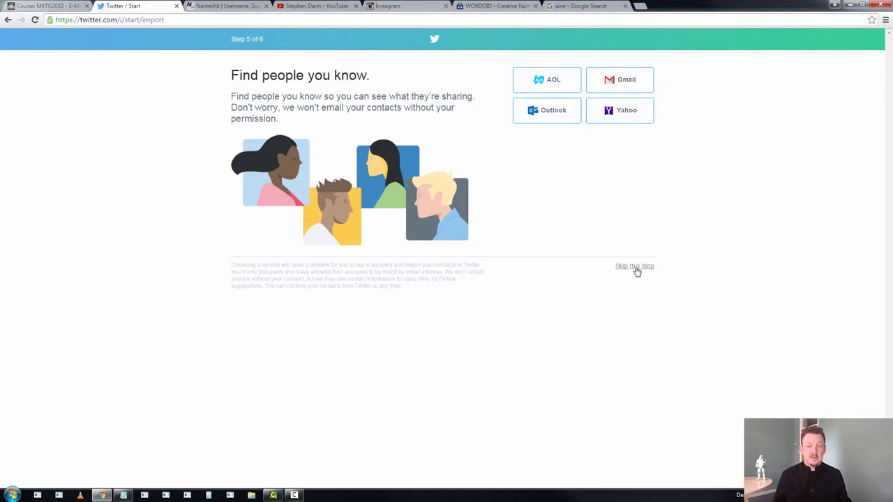
left_click(633, 266)
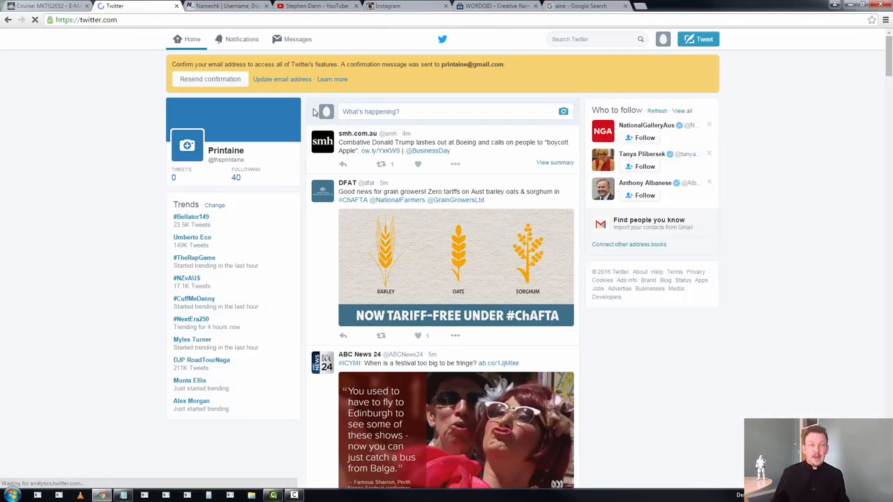
Step: Check the new Instagram profile, Twitter timeline and YouTube channel, then the course page
left_click(398, 5)
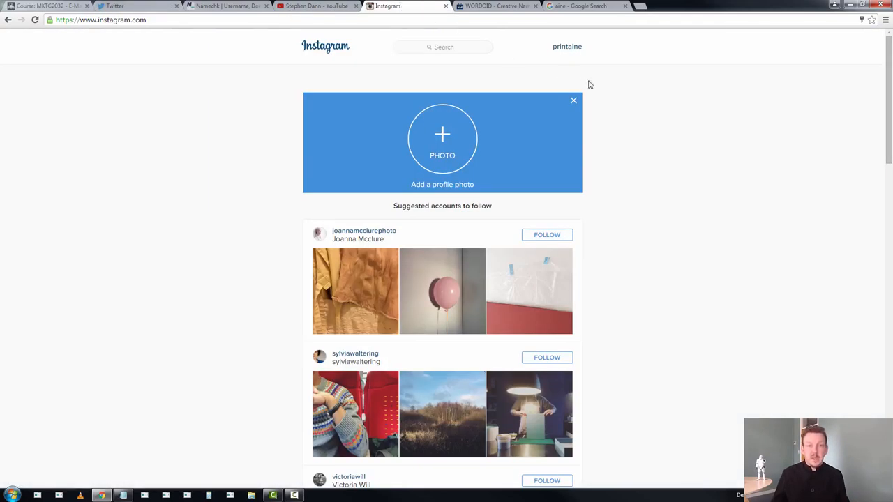
left_click(111, 6)
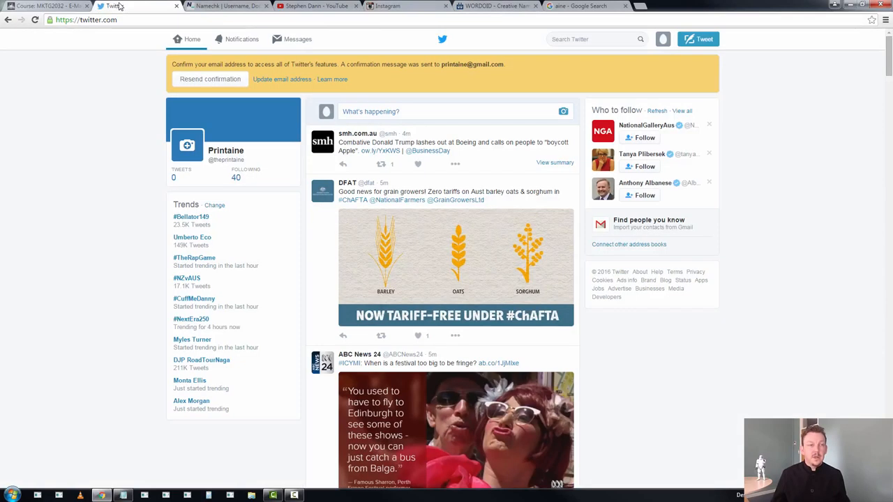
left_click(314, 6)
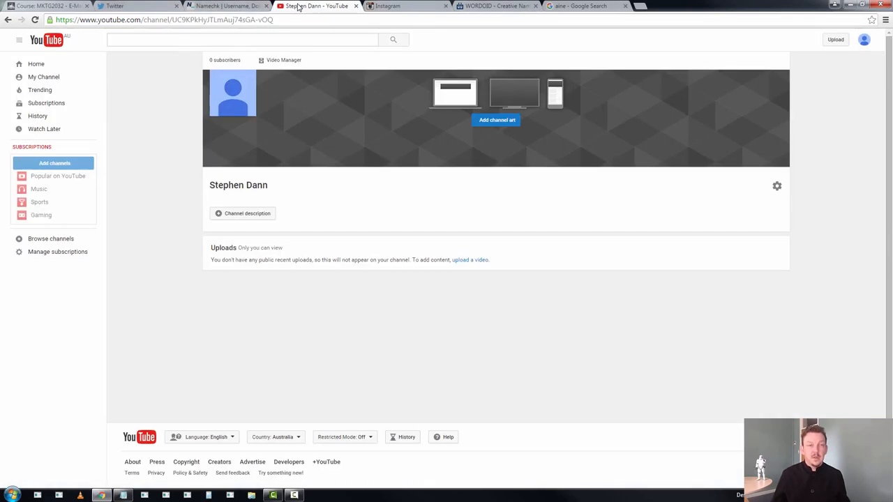
left_click(28, 6)
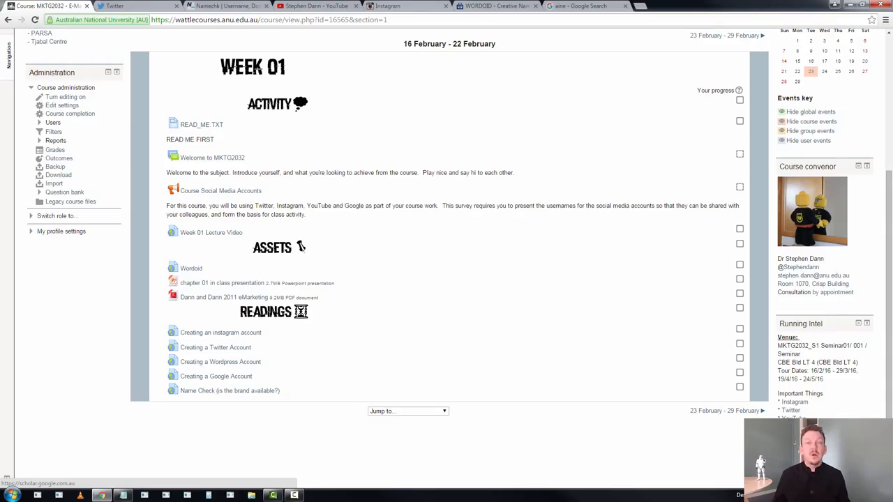
Step: Review the printaine Google search results and return to the Moodle Week 01 course page
left_click(583, 6)
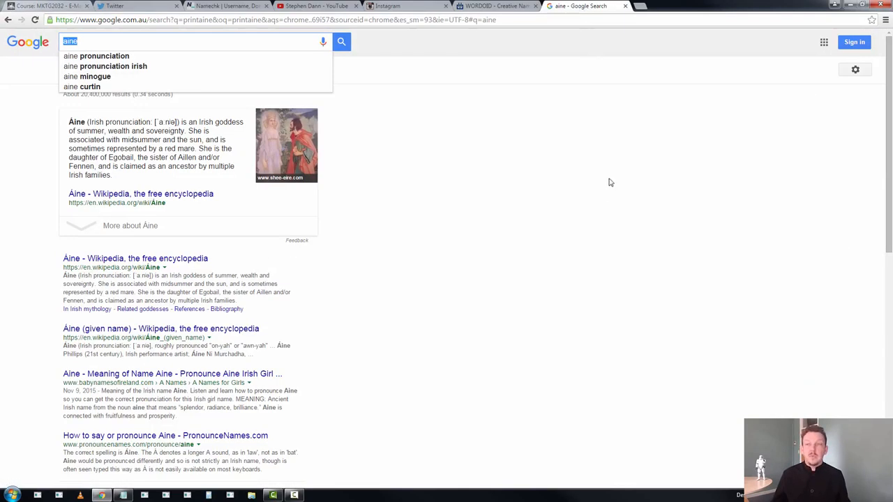
left_click(853, 42)
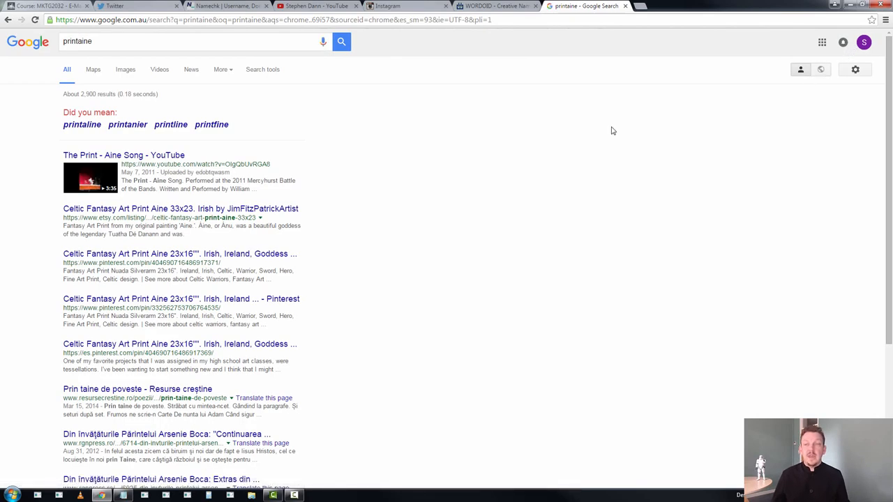
mouse_move(867, 43)
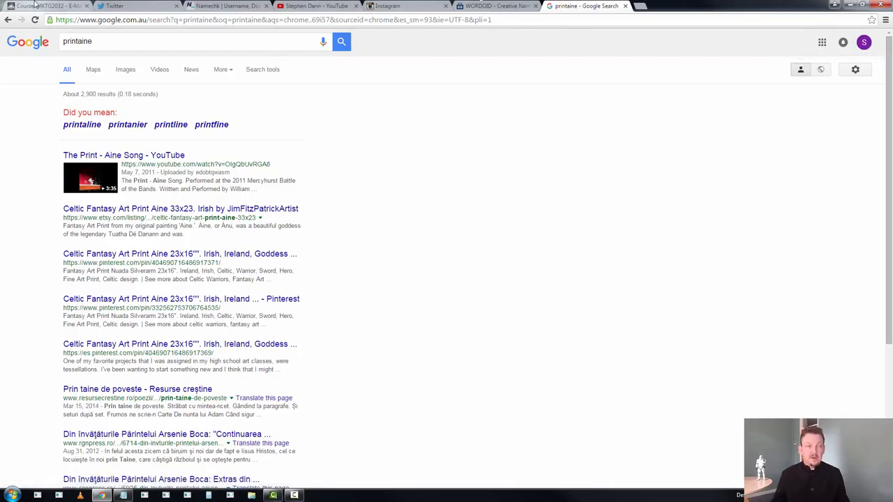
left_click(28, 6)
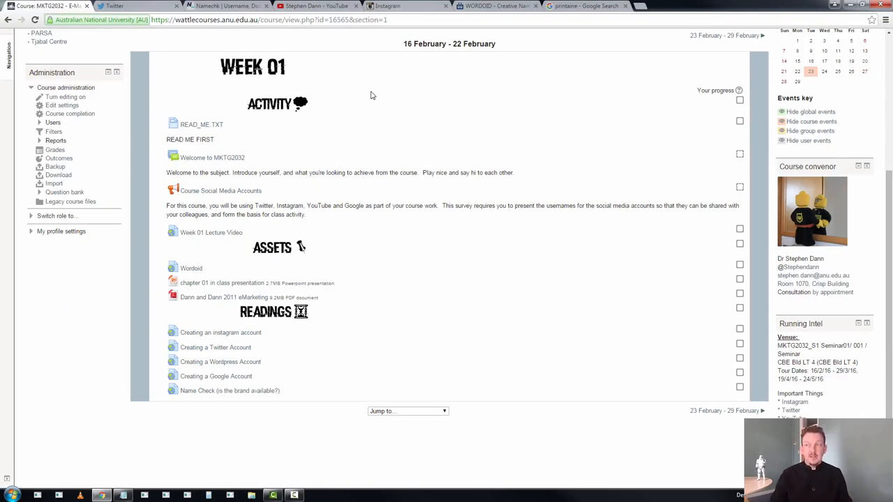